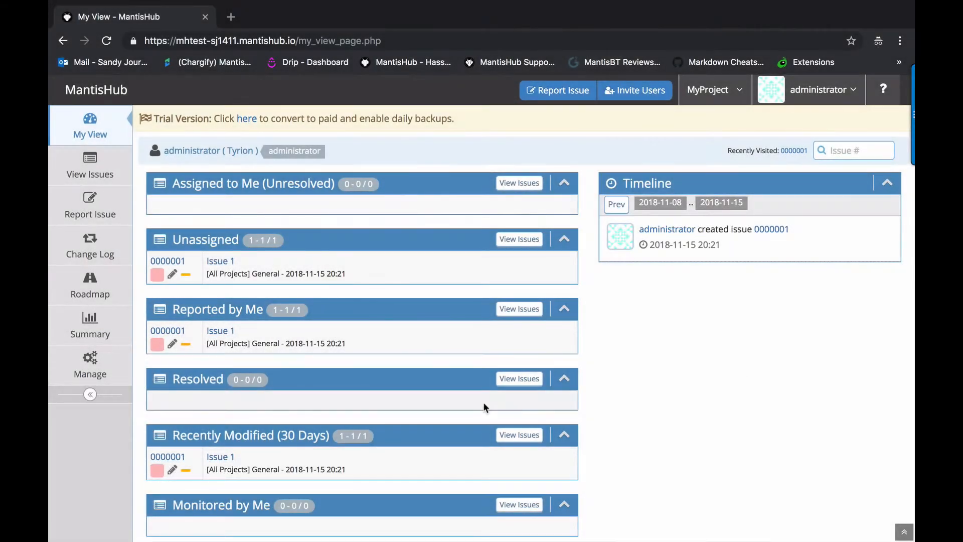
# - Open Manage Users to list all six accounts with their access levels
pyautogui.click(90, 364)
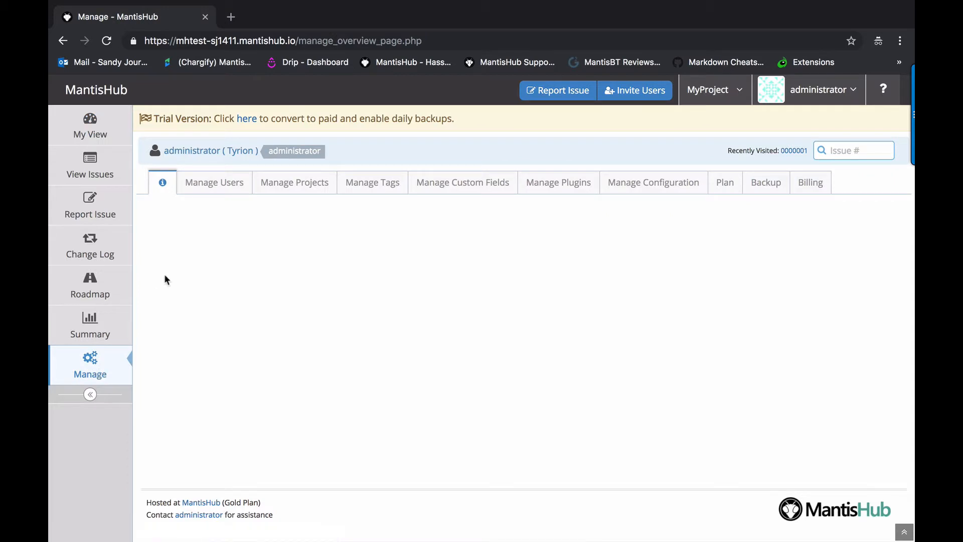
pyautogui.click(214, 182)
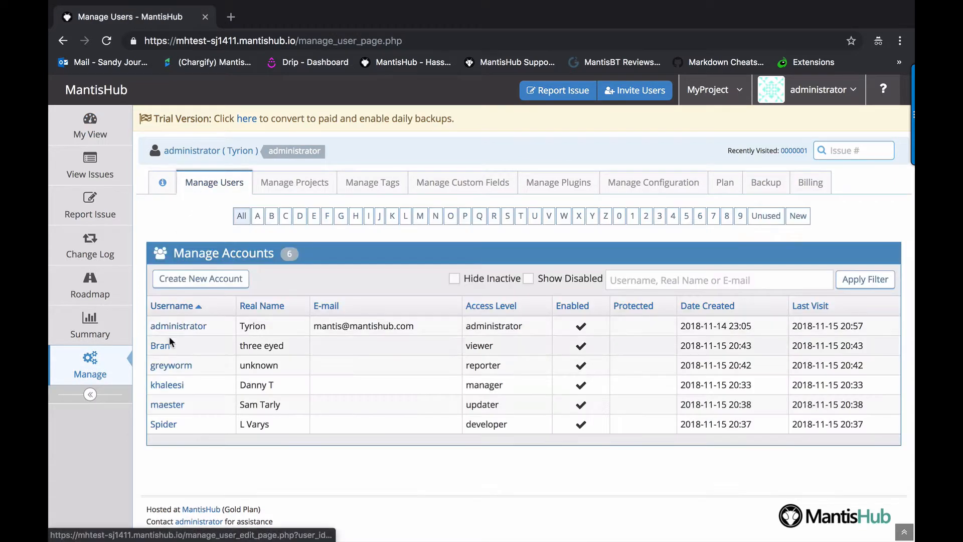
pyautogui.moveTo(161, 345)
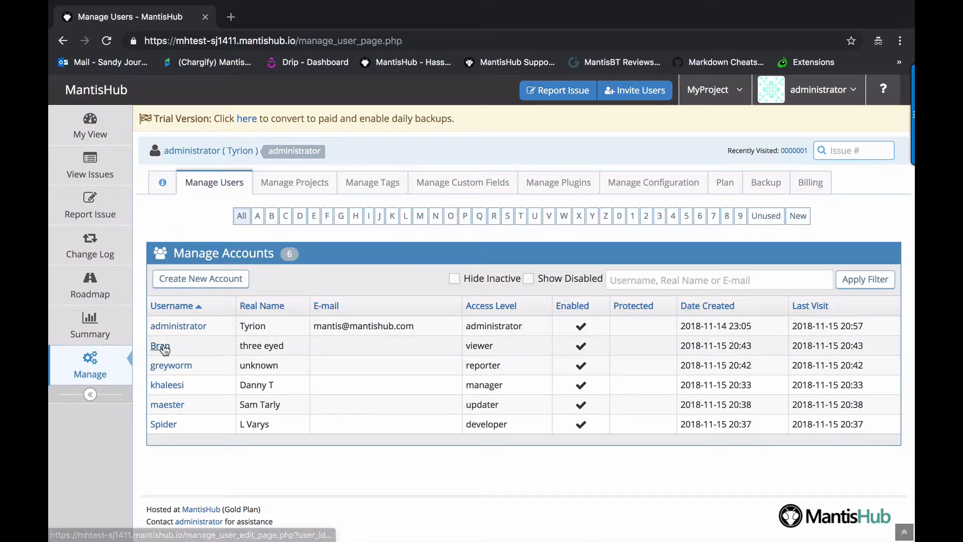
pyautogui.click(161, 346)
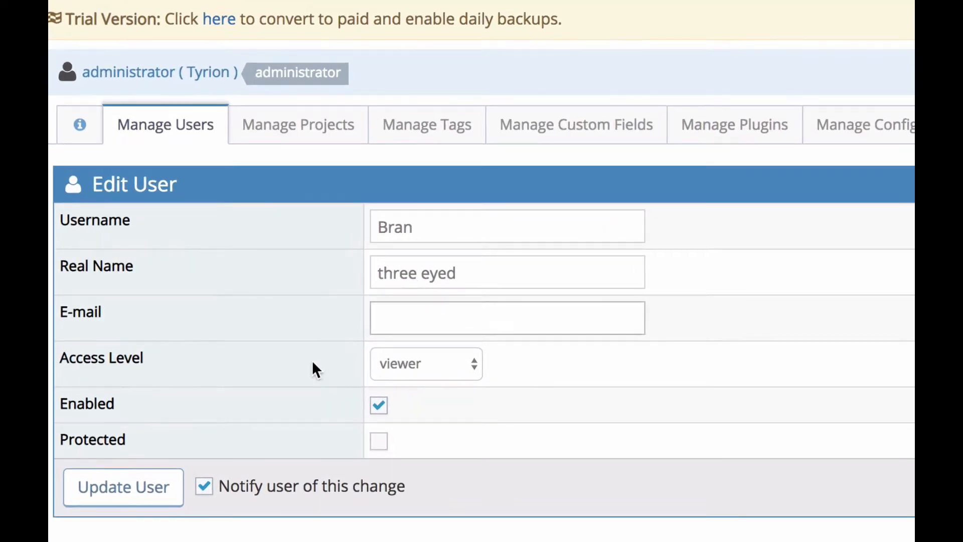
pyautogui.moveTo(503, 375)
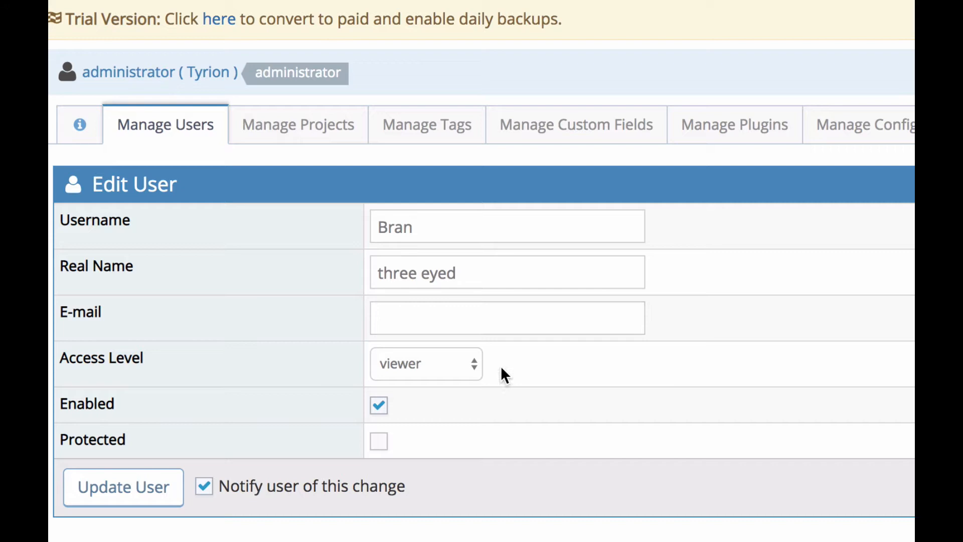
pyautogui.click(426, 363)
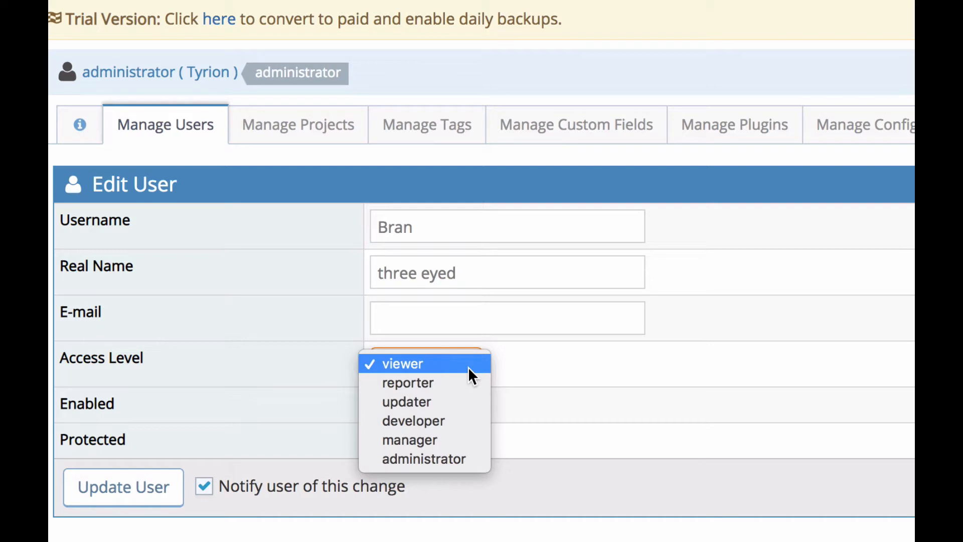
pyautogui.click(401, 363)
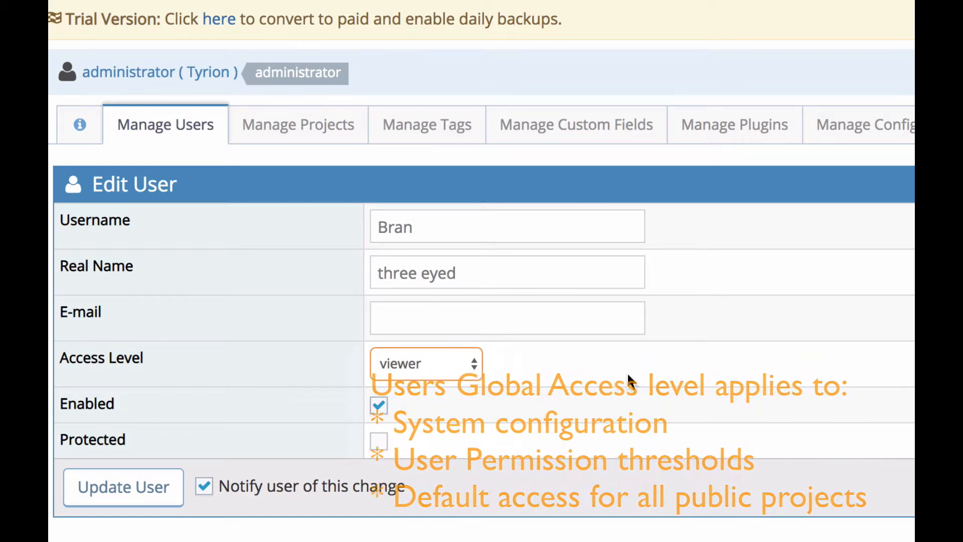
pyautogui.moveTo(628, 381)
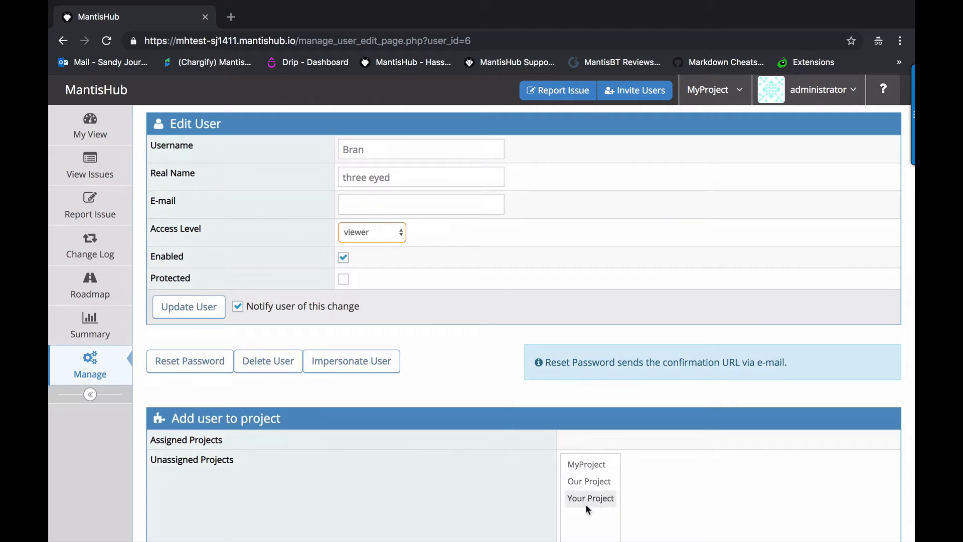
# - Choose Our Project for Bran with developer project access
pyautogui.scroll(-3)
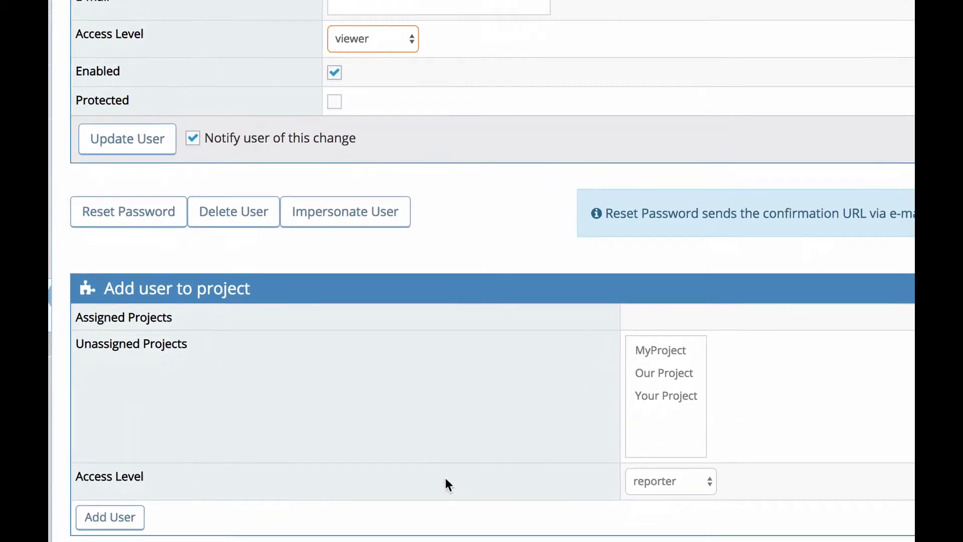
pyautogui.click(666, 372)
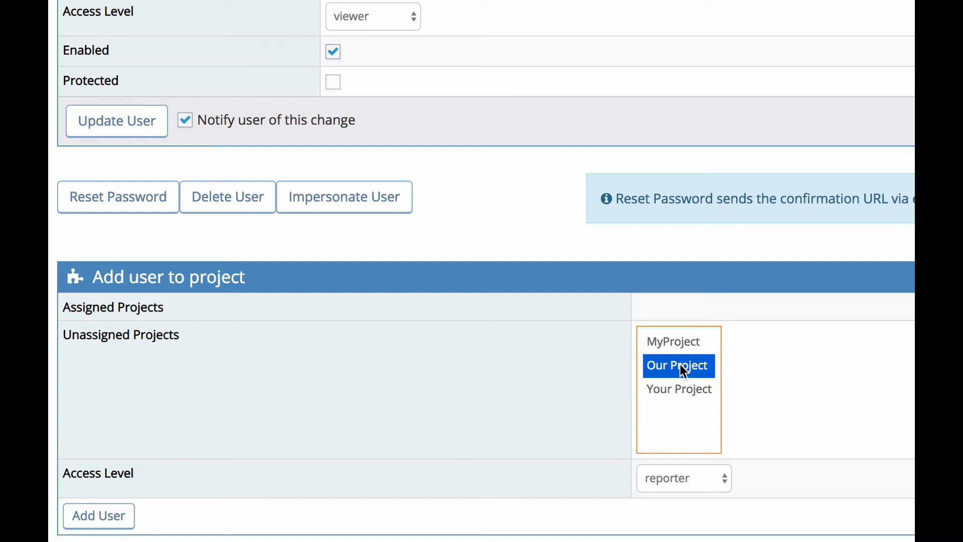
pyautogui.click(682, 478)
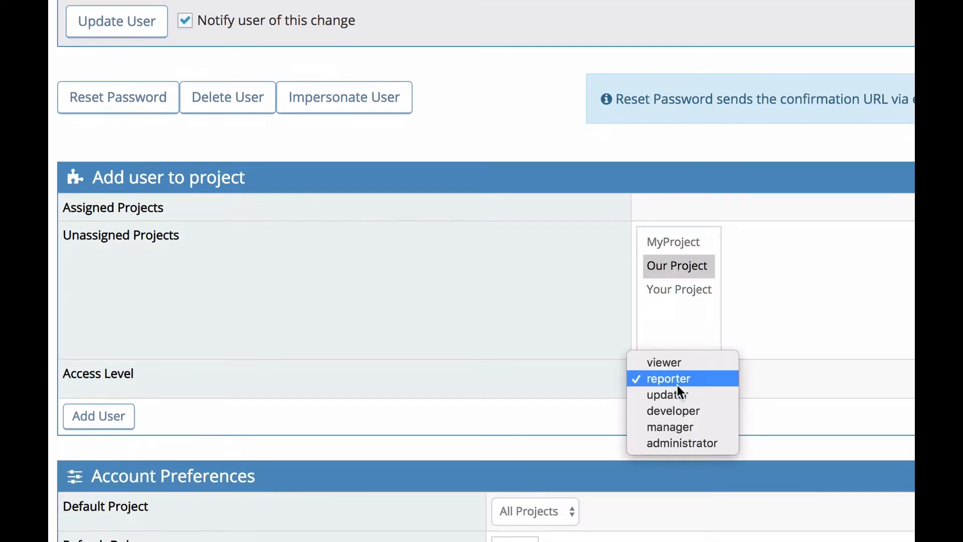
pyautogui.click(673, 411)
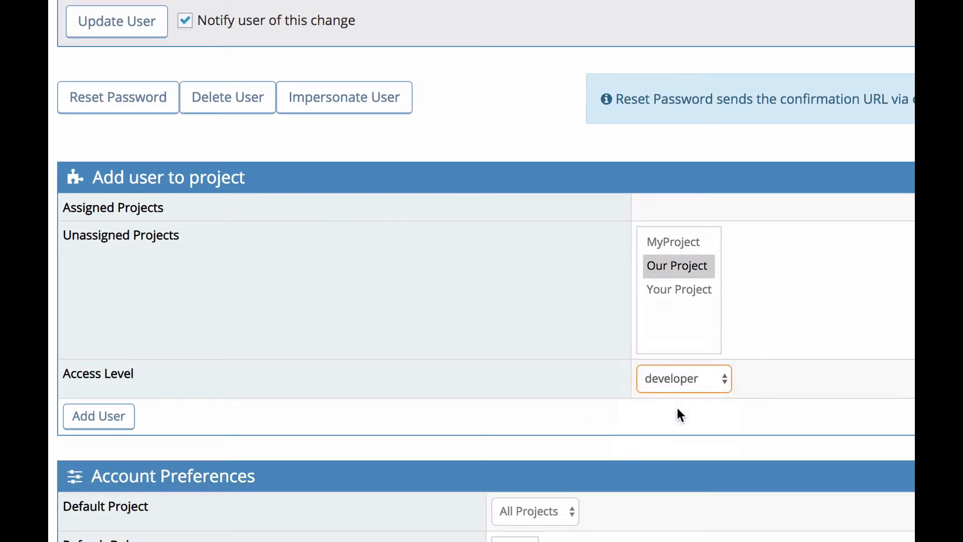
pyautogui.moveTo(98, 416)
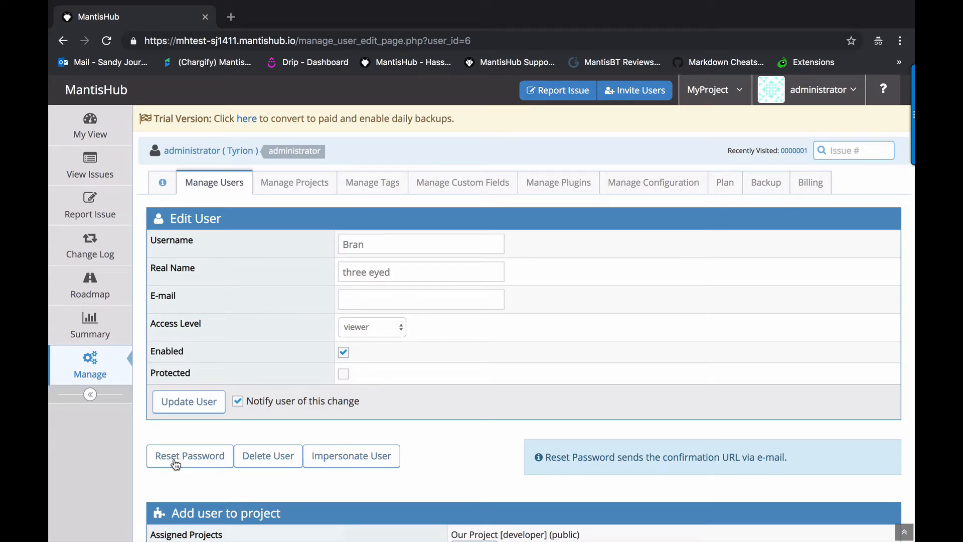
# - Show global-access users for private Your Project, which lists only the administrator
pyautogui.click(215, 182)
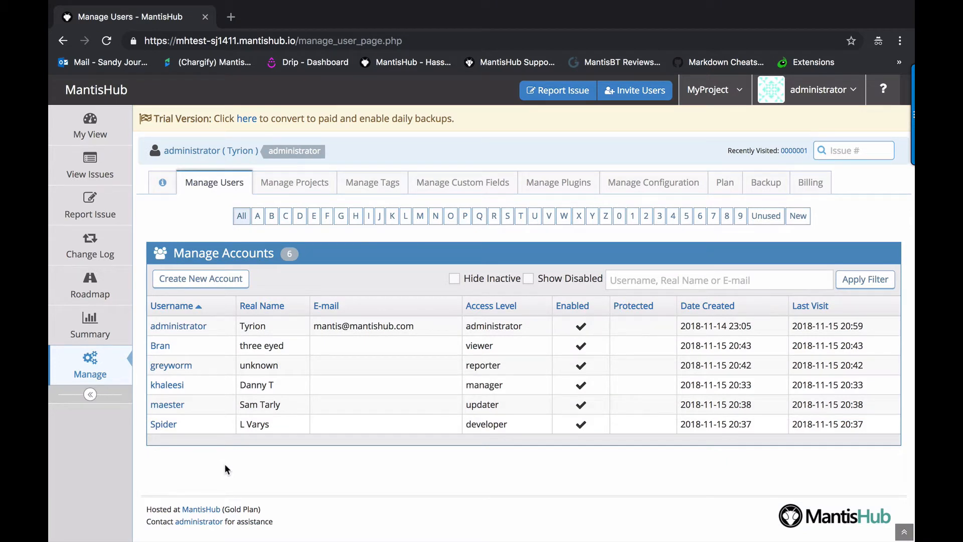
pyautogui.click(295, 182)
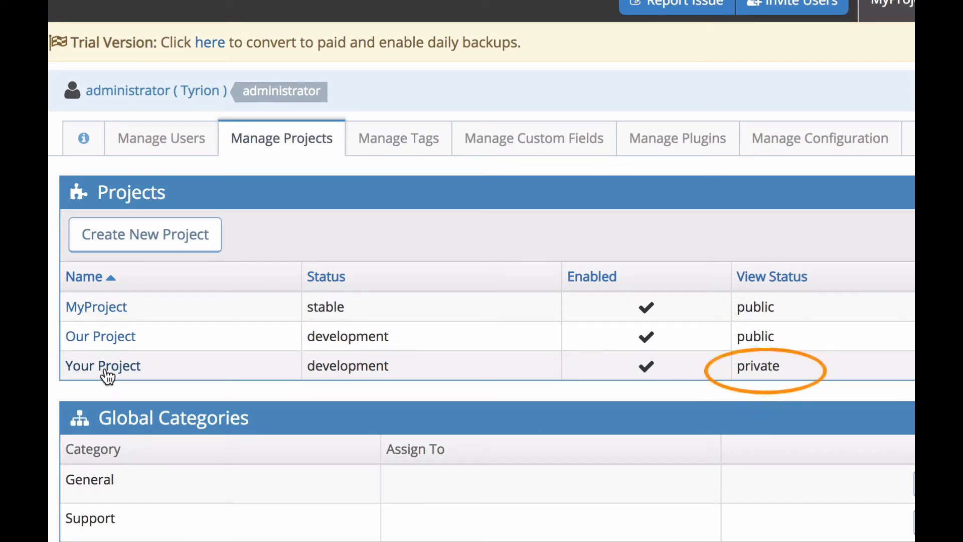
pyautogui.click(102, 366)
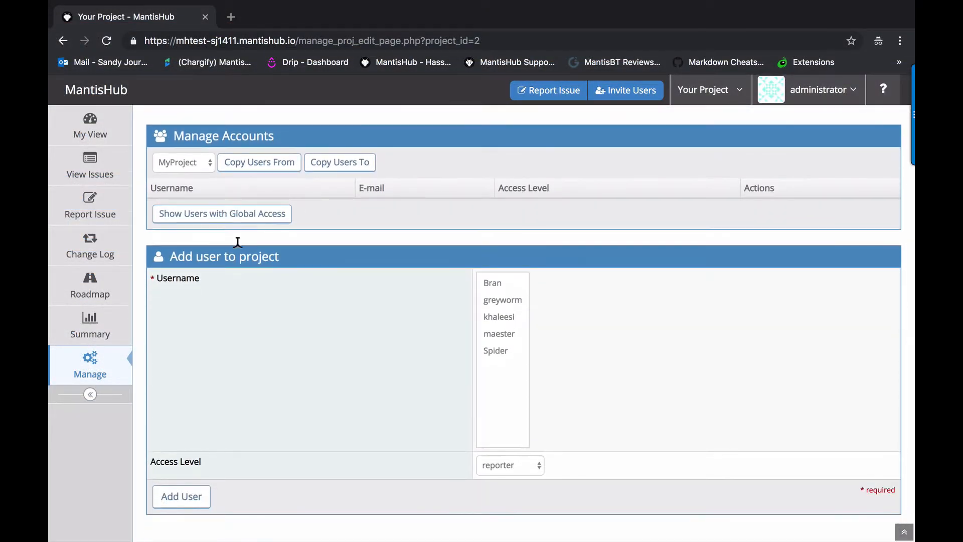
pyautogui.click(221, 214)
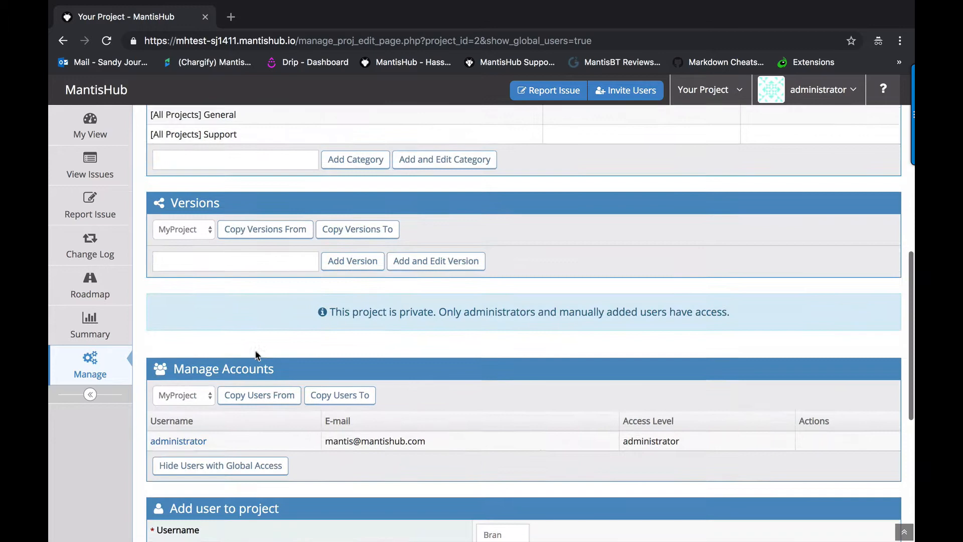
pyautogui.scroll(-3)
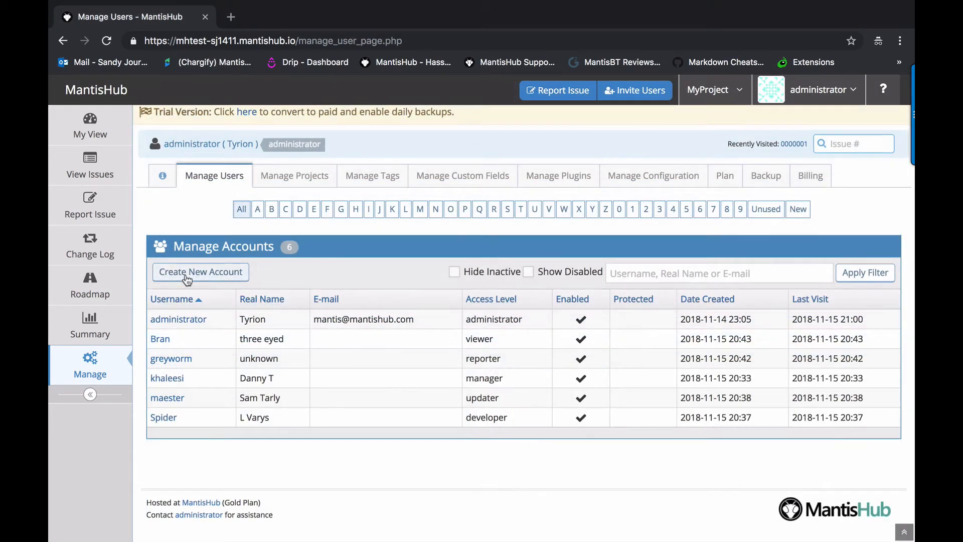
# - Start a blank new-account form with reporter as the default access level
pyautogui.click(200, 272)
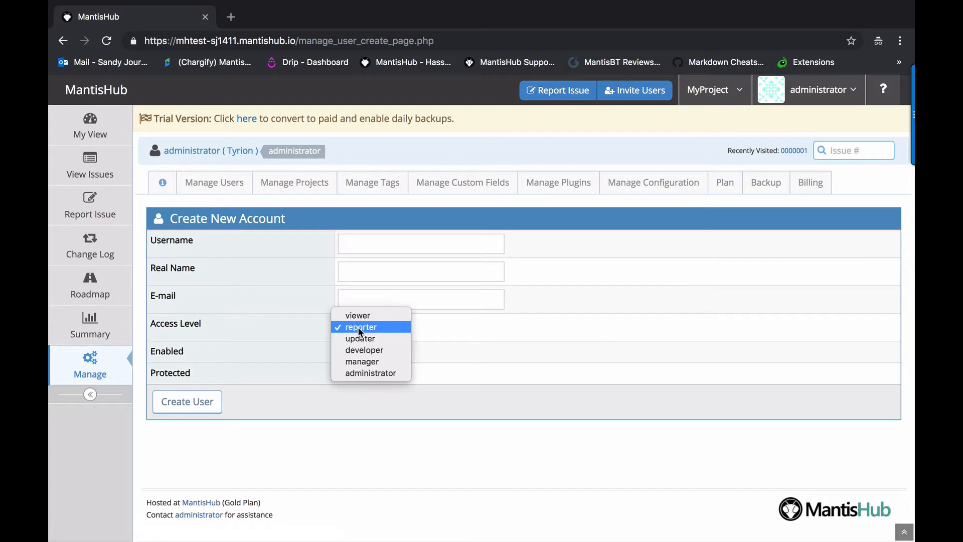
pyautogui.moveTo(419, 328)
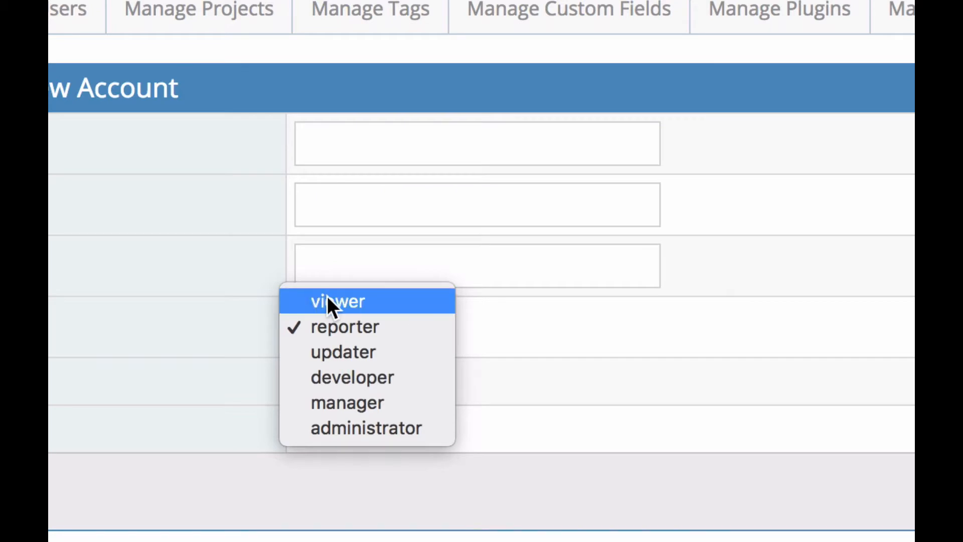
pyautogui.moveTo(455, 384)
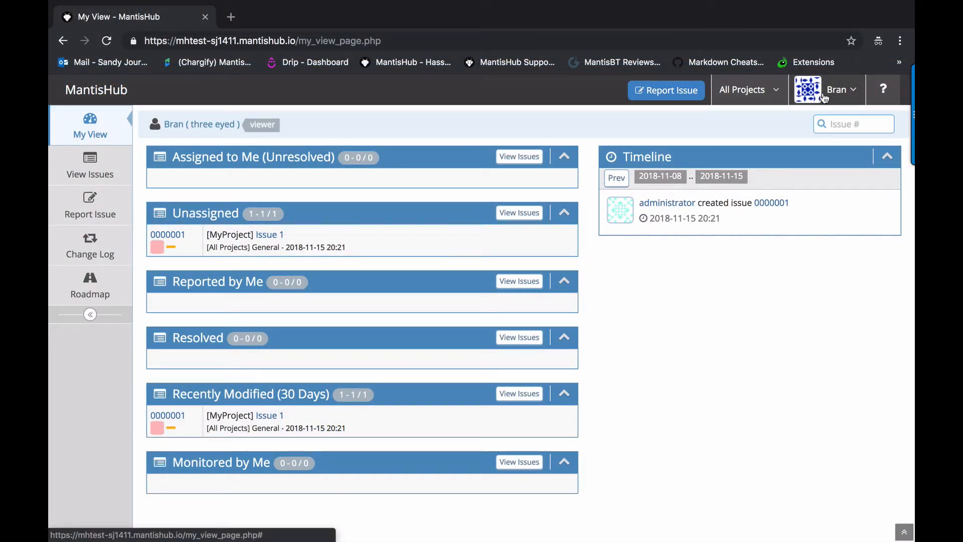
pyautogui.moveTo(777, 375)
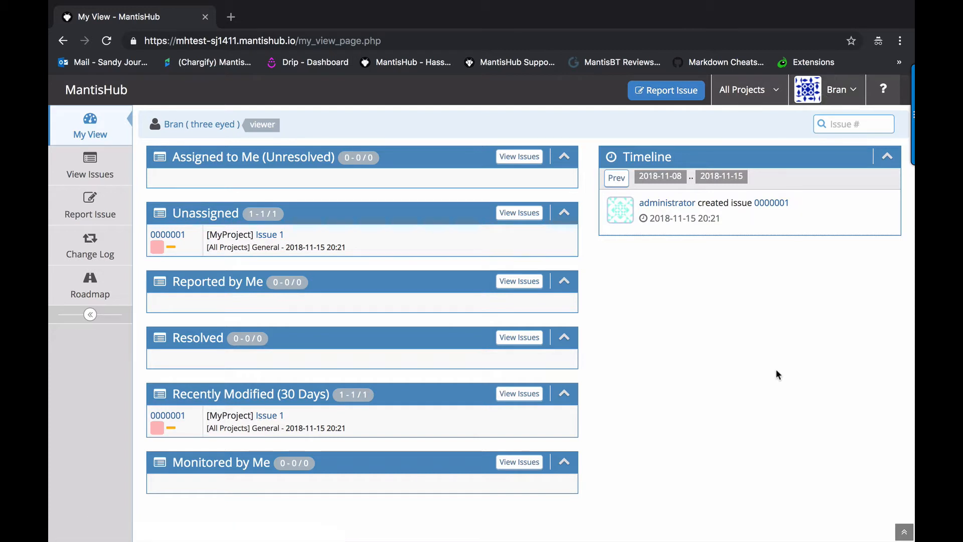
pyautogui.moveTo(804, 338)
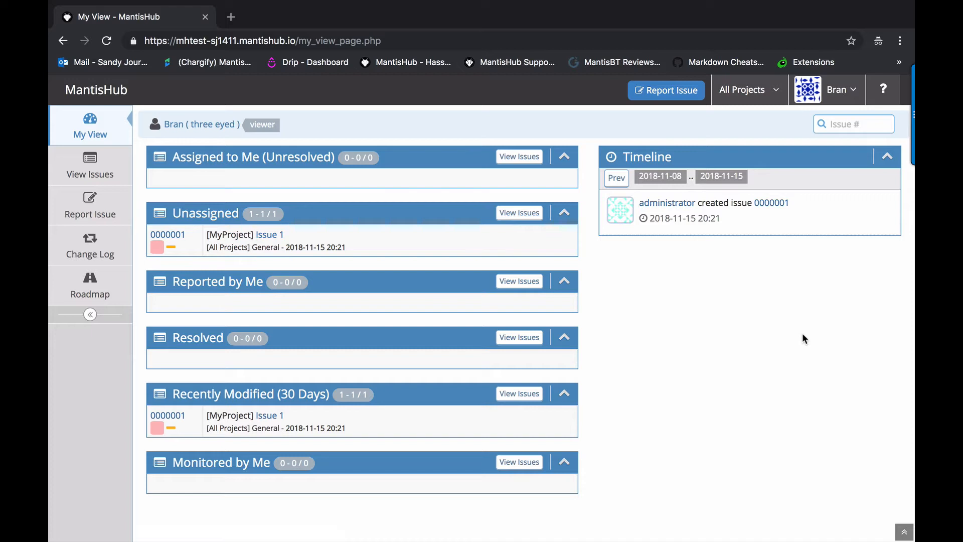
# - Narrow Bran's dashboard from All Projects to MyProject, showing Issue 1
pyautogui.click(744, 90)
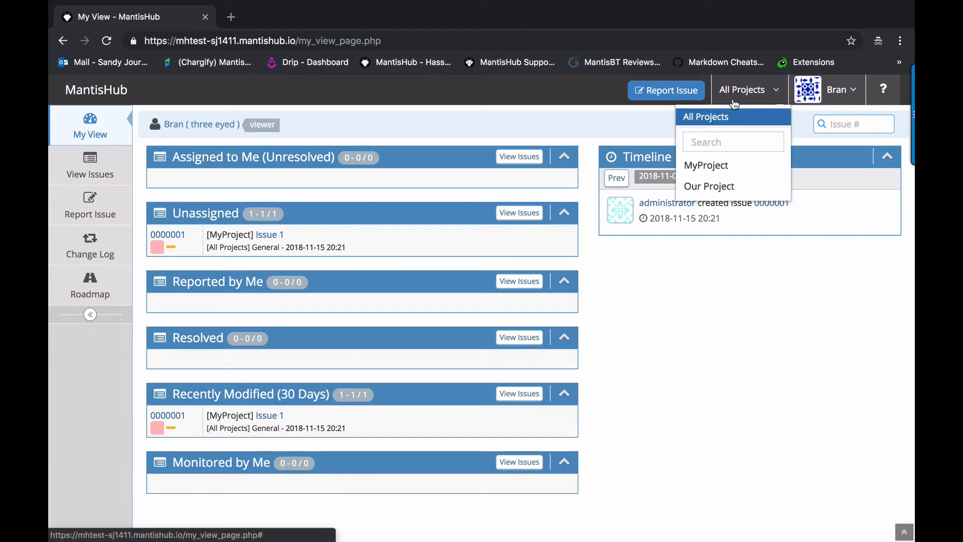
pyautogui.click(706, 165)
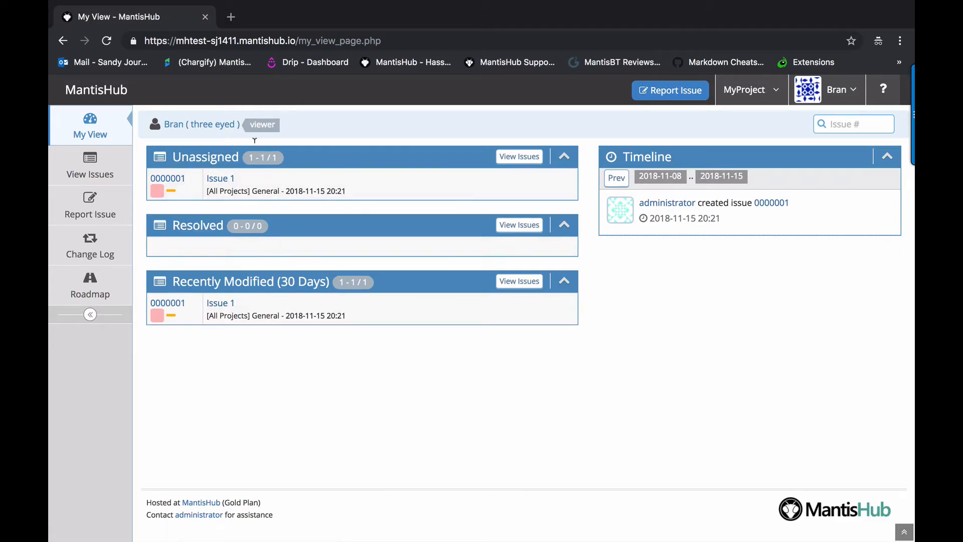
pyautogui.moveTo(342, 175)
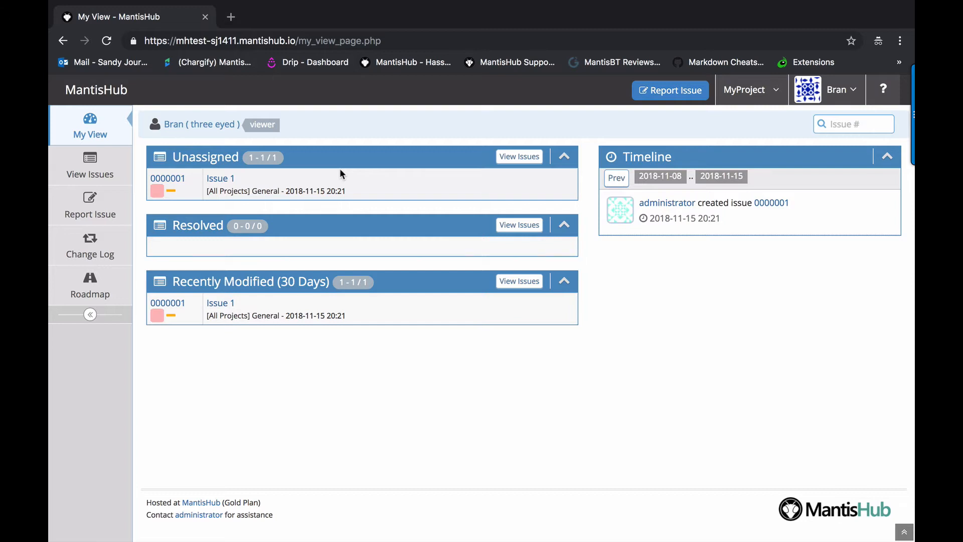
pyautogui.moveTo(371, 238)
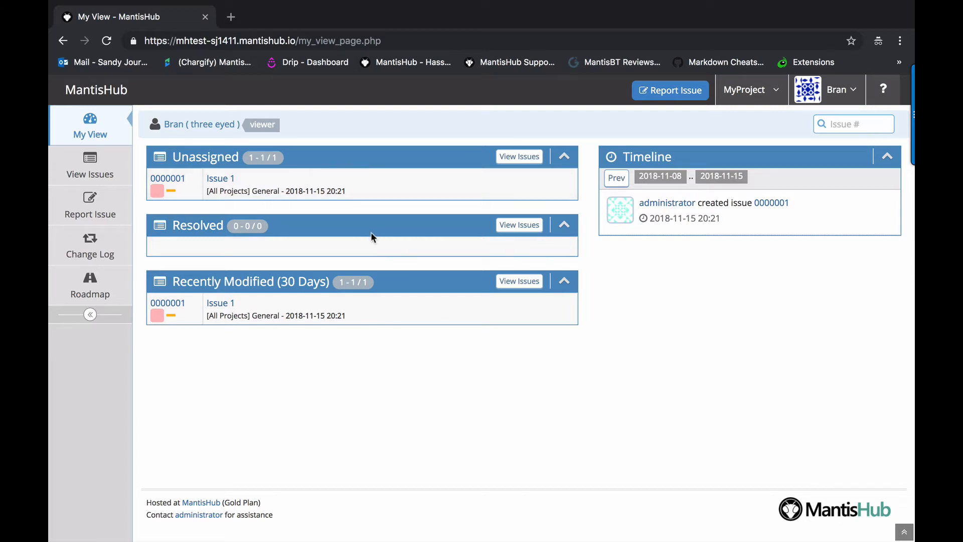
pyautogui.moveTo(447, 210)
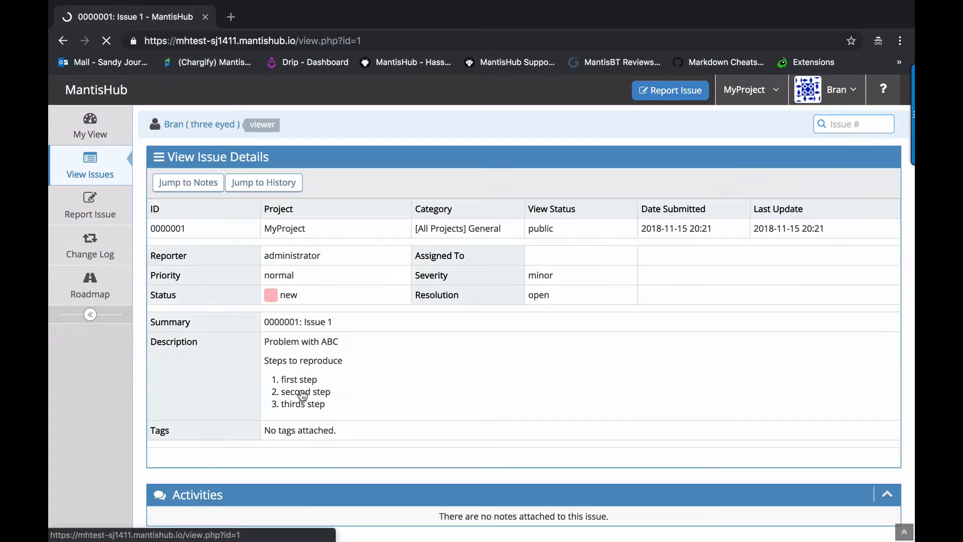
pyautogui.moveTo(487, 394)
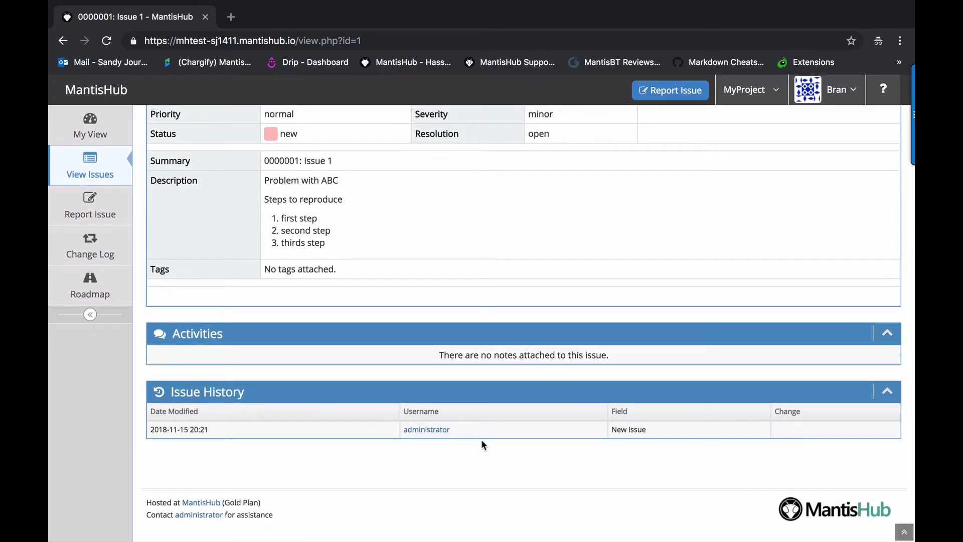
pyautogui.moveTo(465, 227)
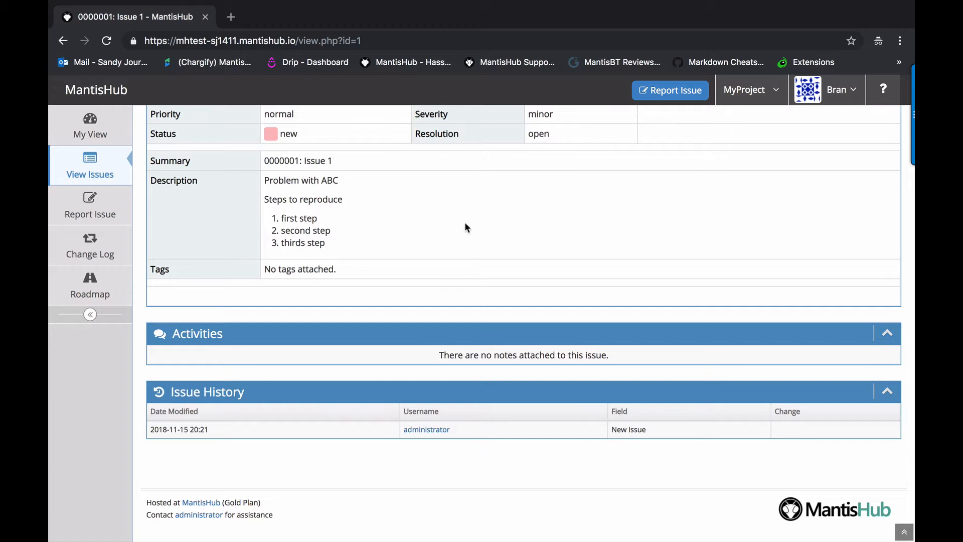
# - As Bran, review Issue 1, then view the target projects for a new issue
pyautogui.scroll(3)
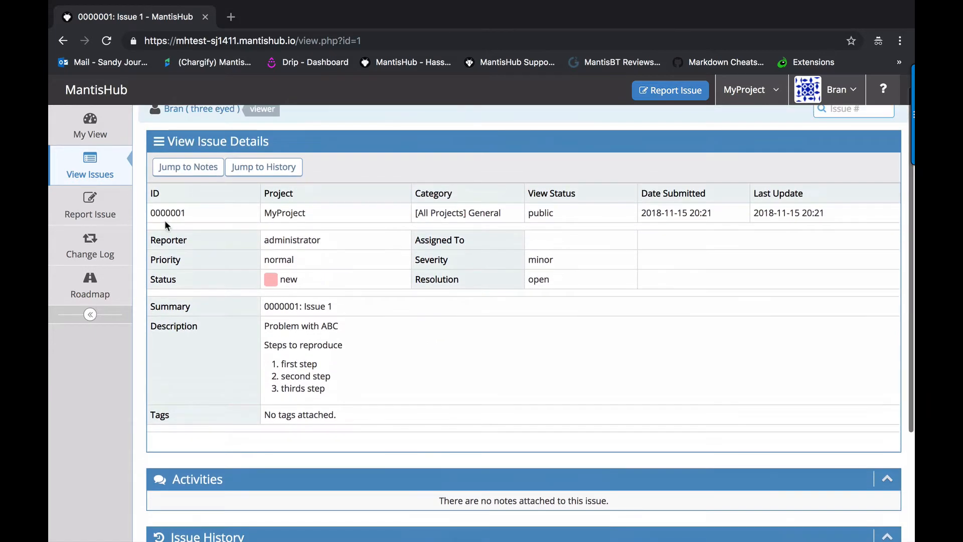
pyautogui.moveTo(90, 206)
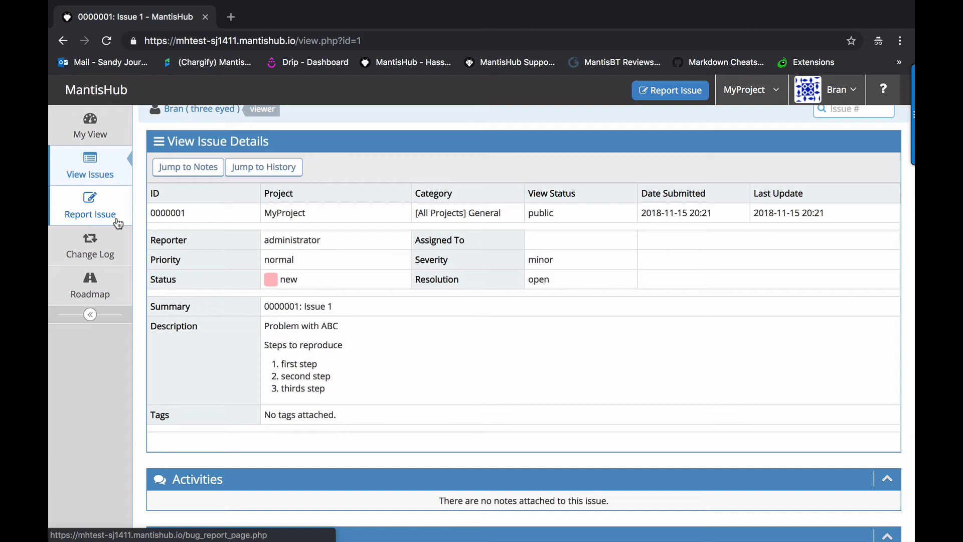
pyautogui.click(89, 206)
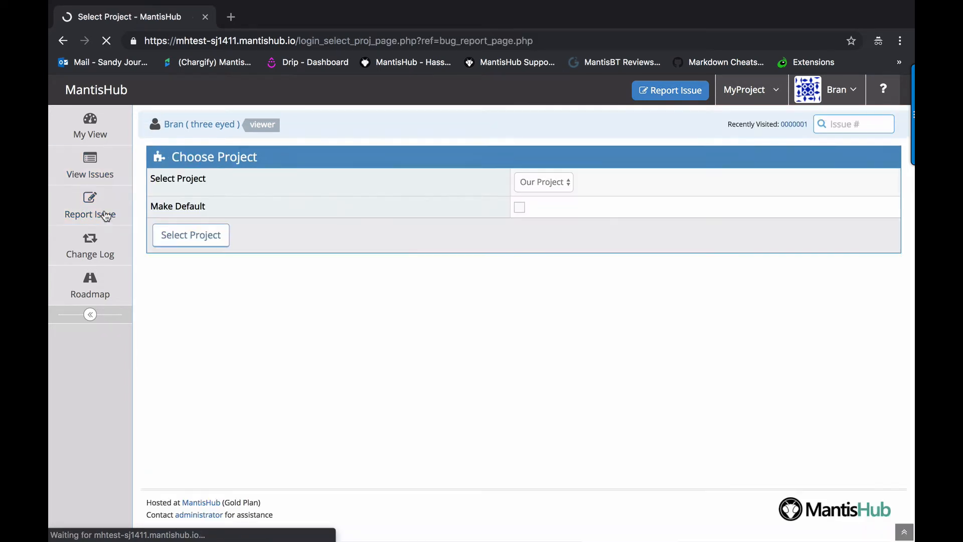
pyautogui.click(543, 181)
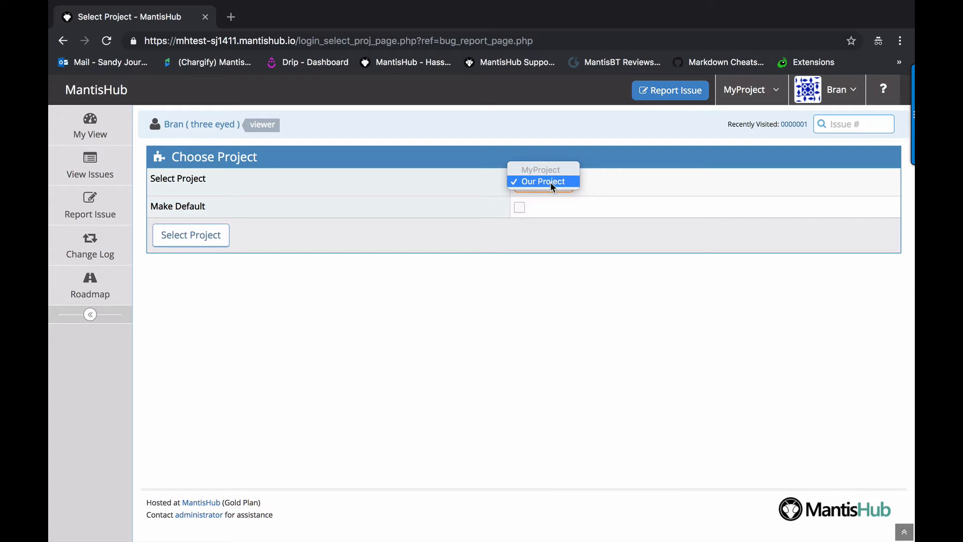
pyautogui.moveTo(560, 187)
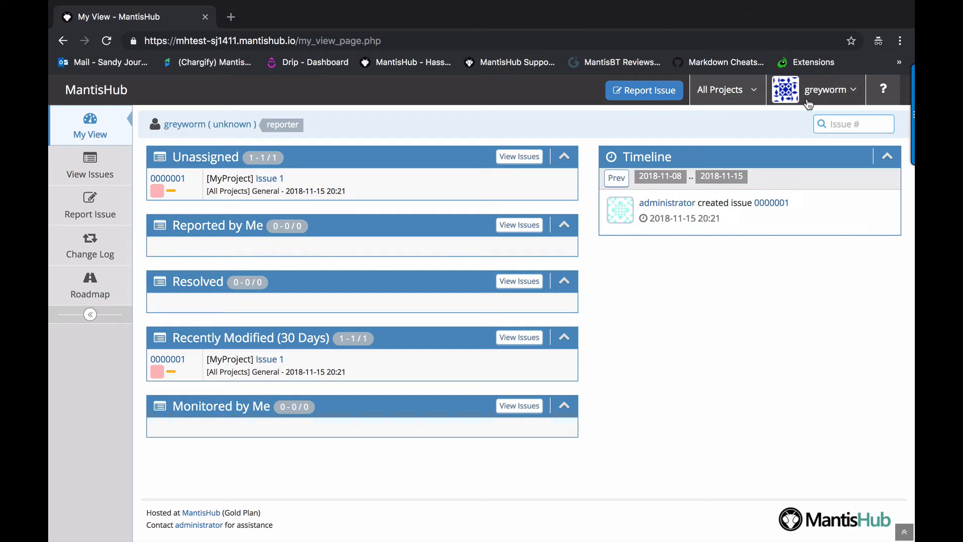
pyautogui.moveTo(810, 102)
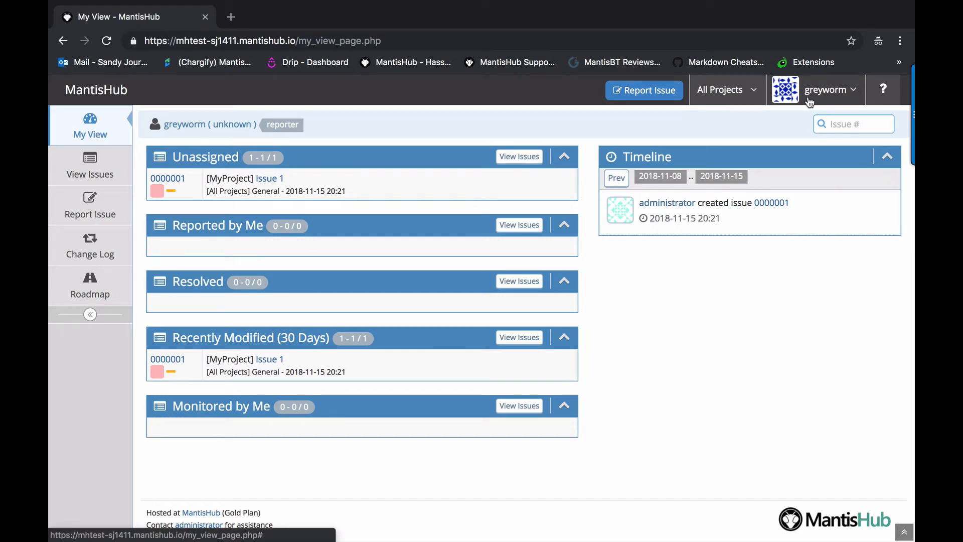
pyautogui.moveTo(760, 243)
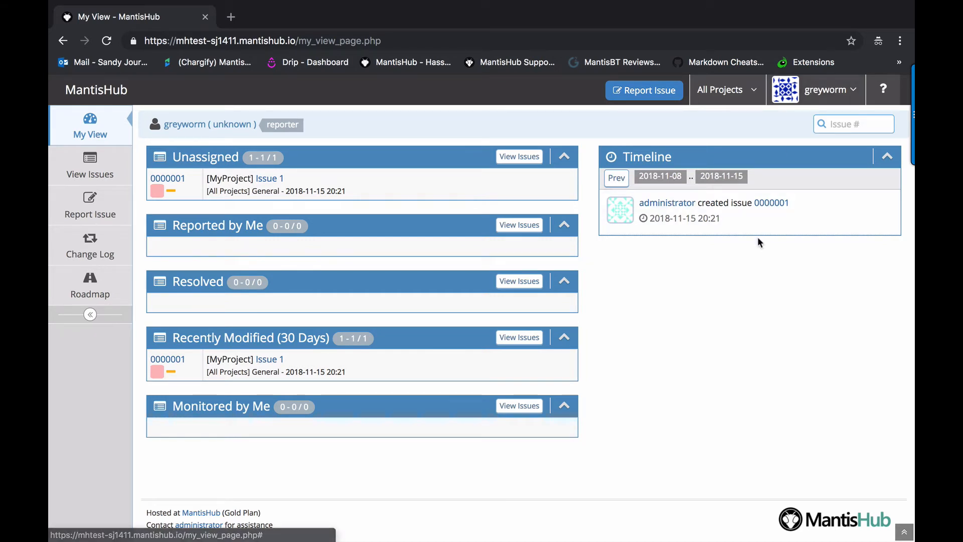
pyautogui.moveTo(134, 244)
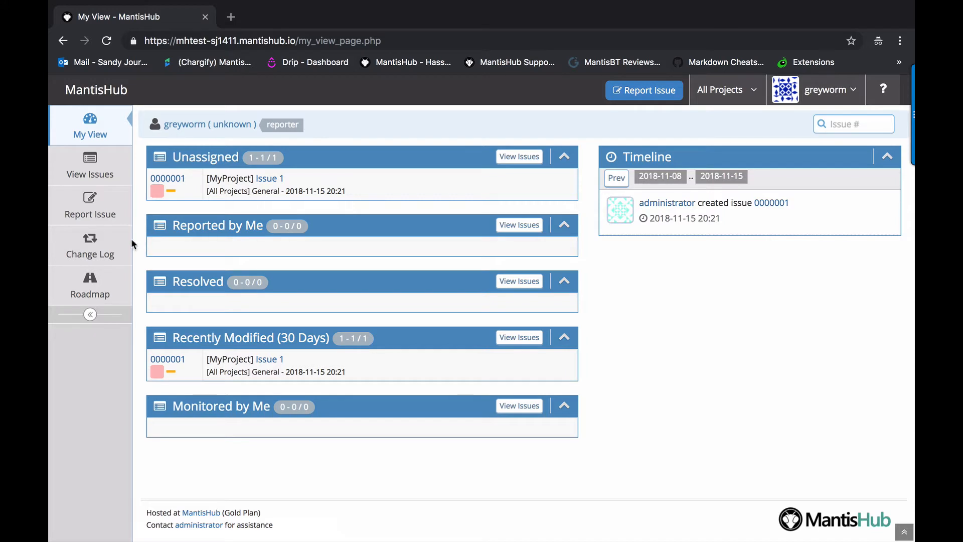
# - As reporter, view the two projects open for new issues, then open Issue 1
pyautogui.click(90, 206)
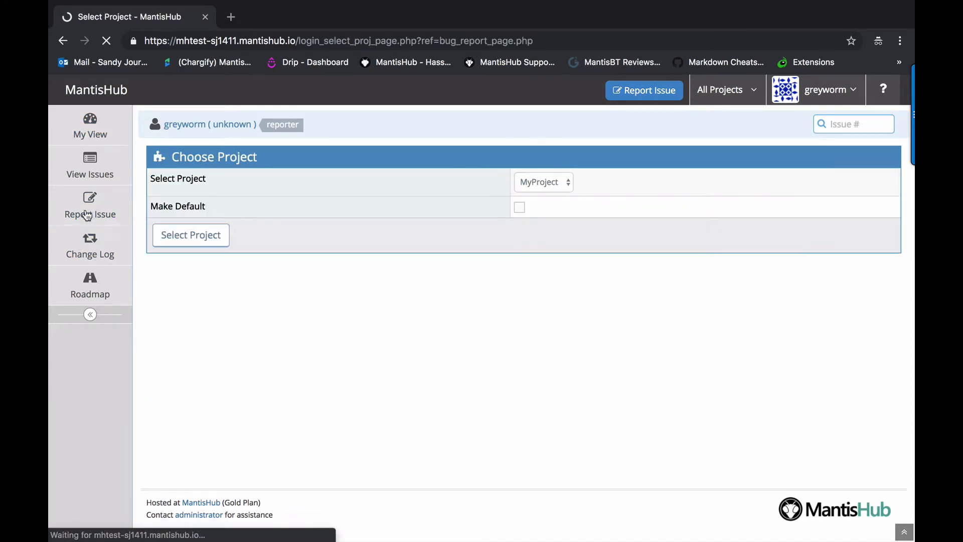
pyautogui.click(543, 181)
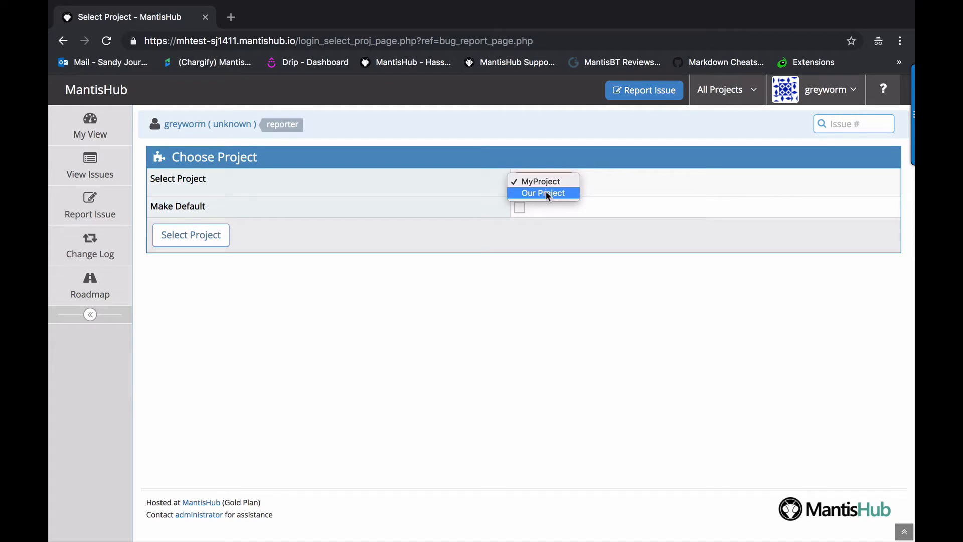
pyautogui.moveTo(534, 234)
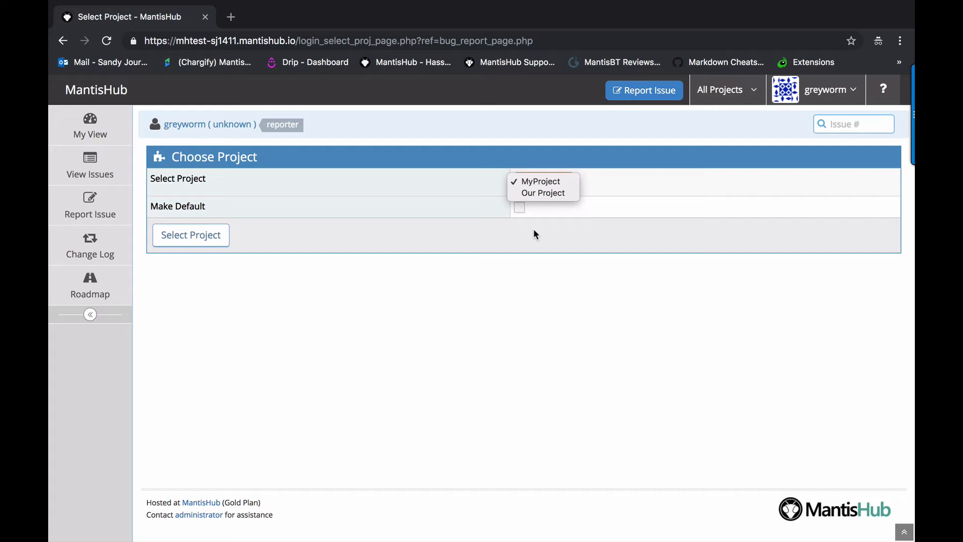
pyautogui.moveTo(568, 279)
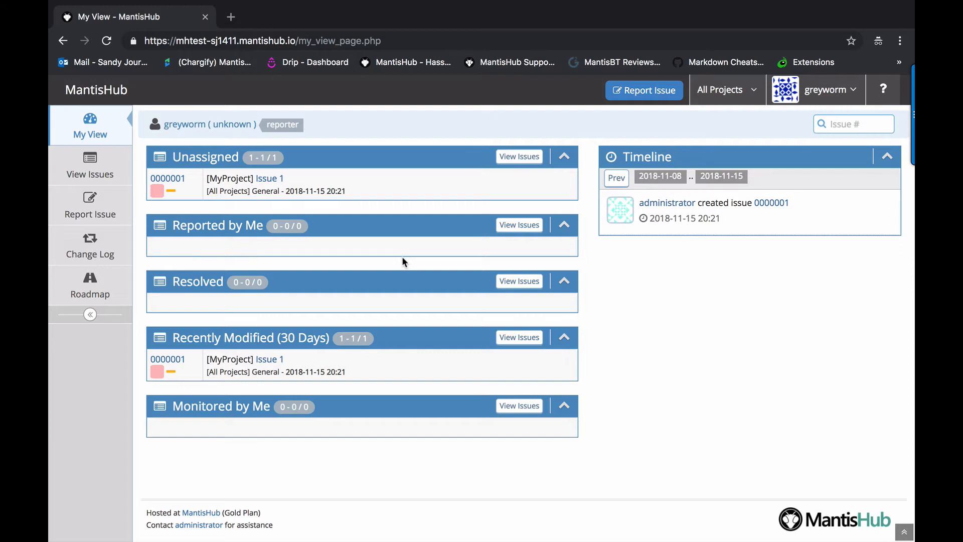
pyautogui.moveTo(362, 257)
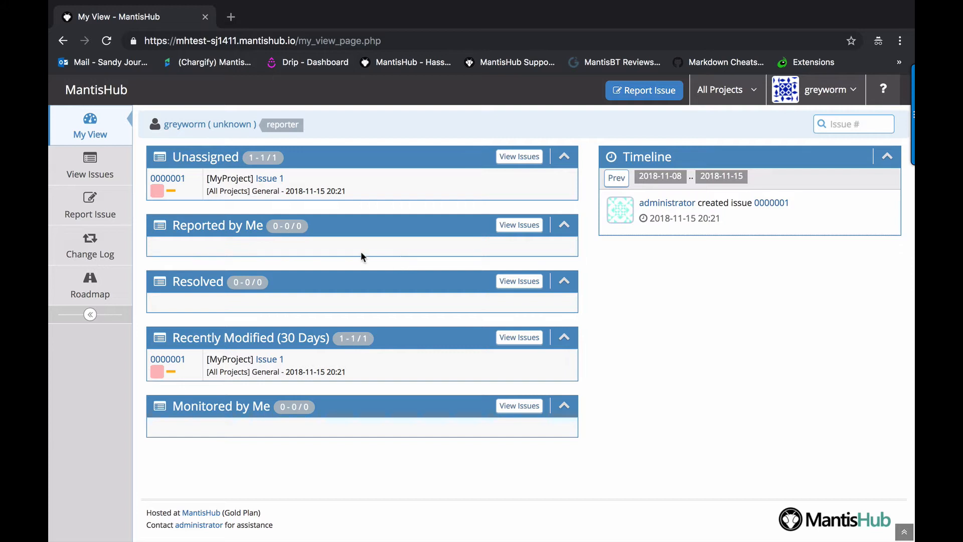
pyautogui.click(269, 178)
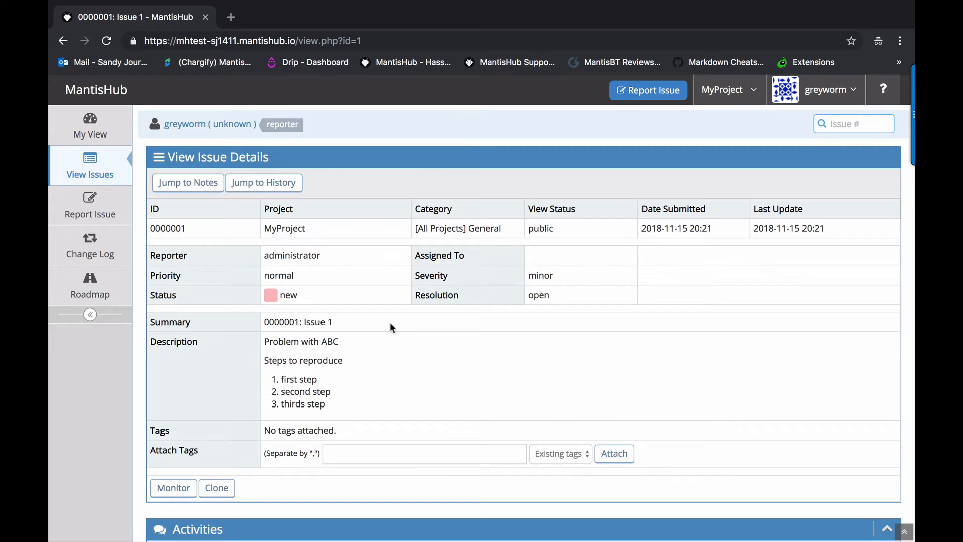
# - Scroll through Issue 1's note and history sections, then reach the updater's My View
pyautogui.scroll(-3)
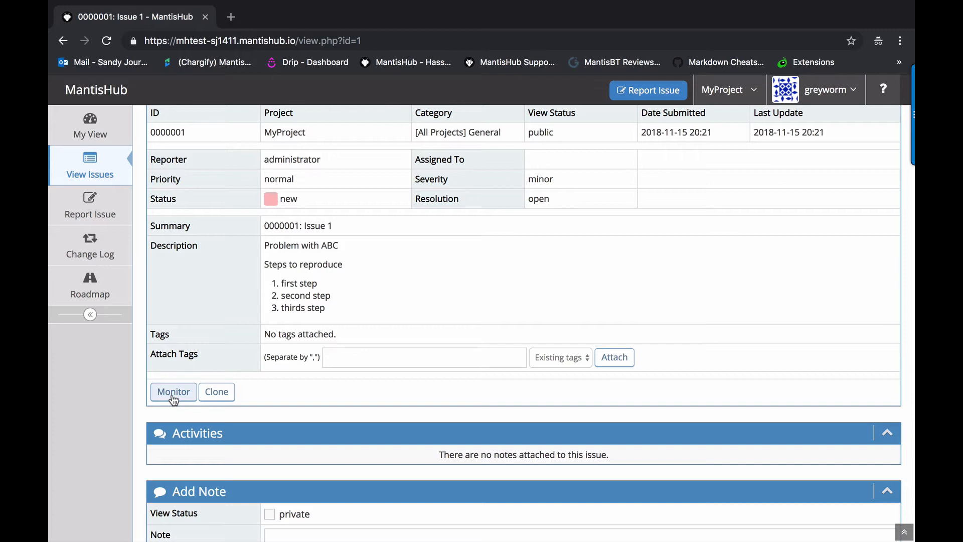
pyautogui.moveTo(240, 405)
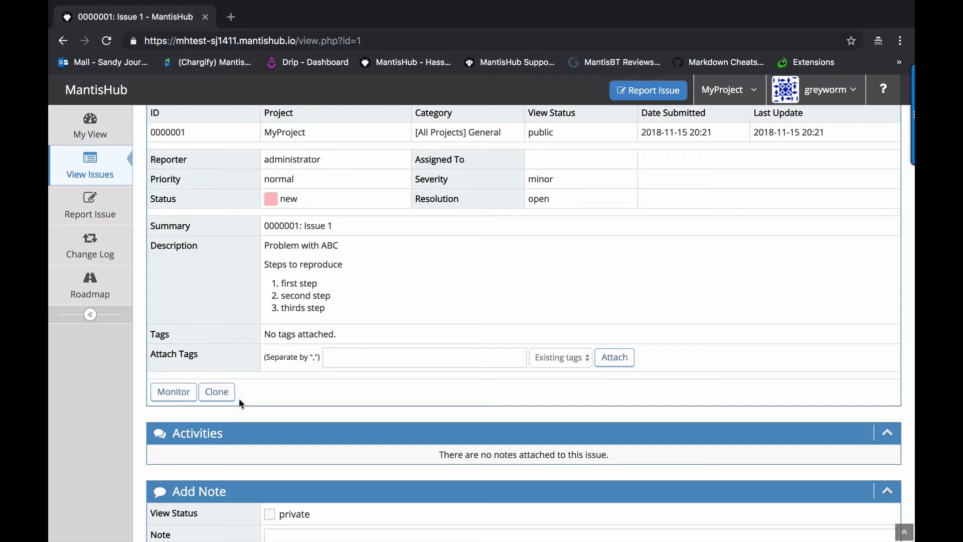
pyautogui.scroll(-3)
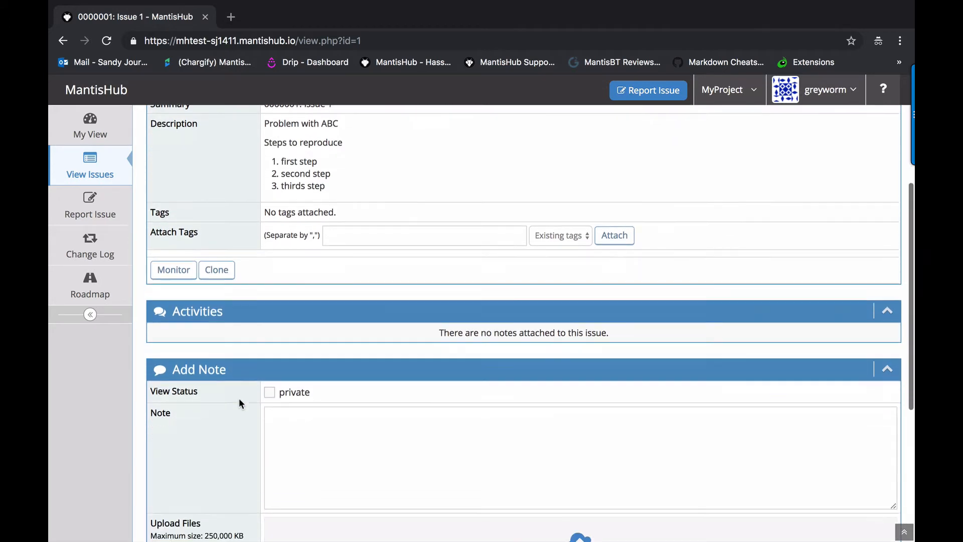
pyautogui.scroll(-3)
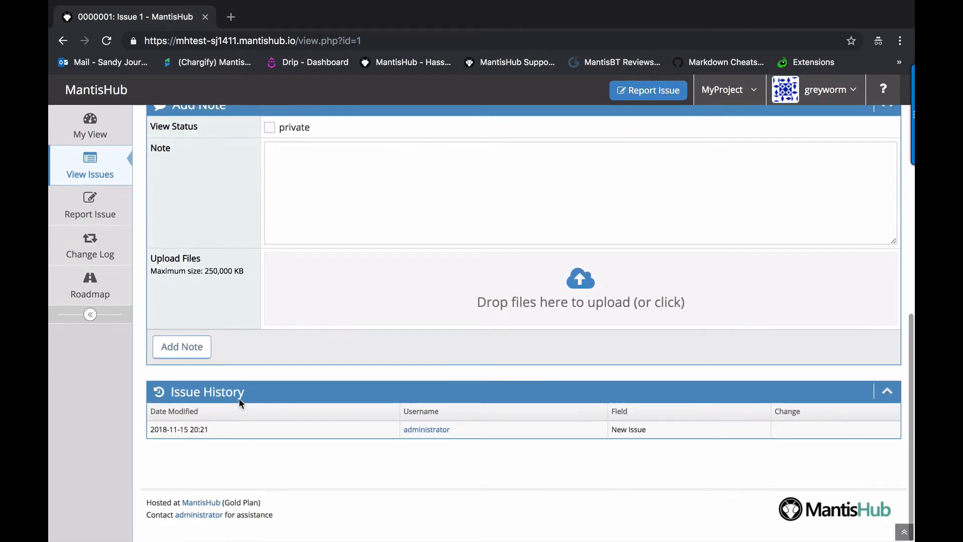
pyautogui.scroll(3)
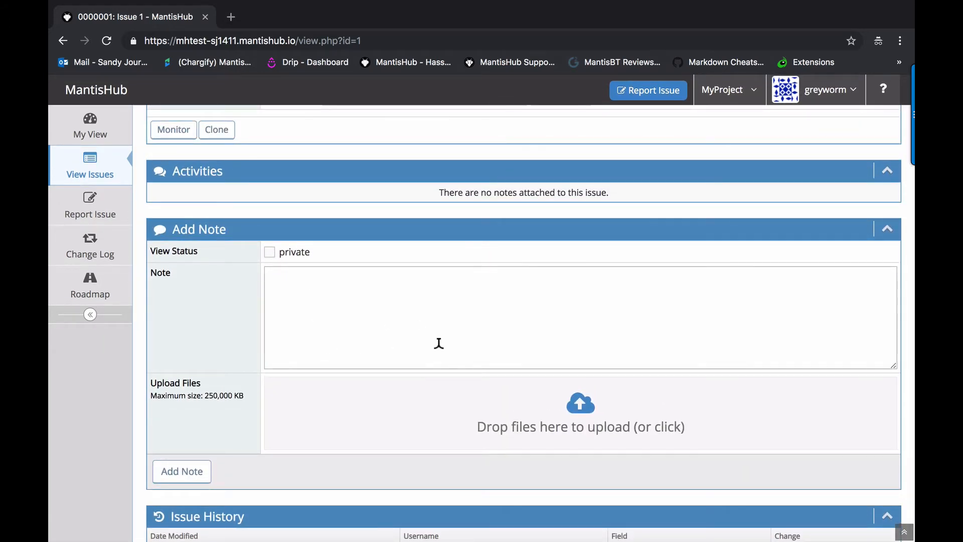
pyautogui.click(90, 125)
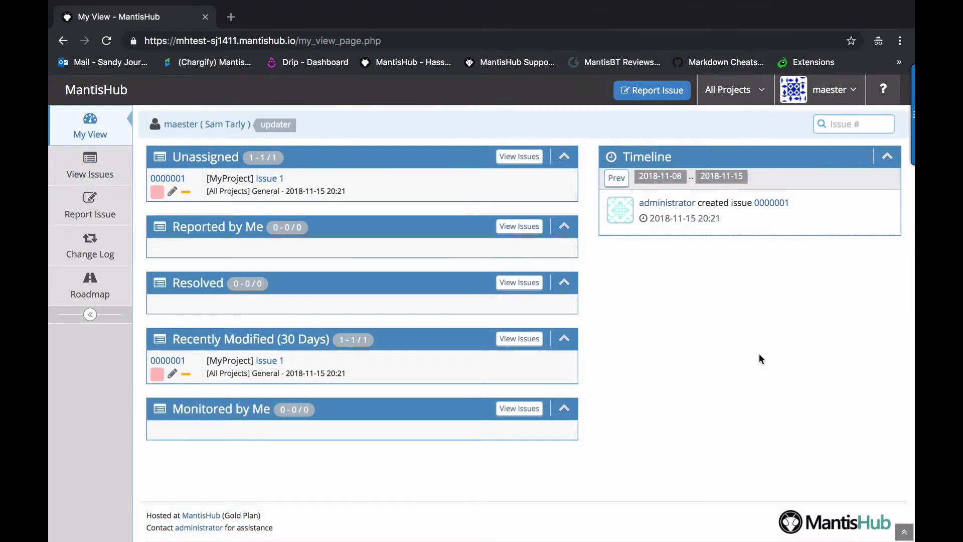
pyautogui.moveTo(828, 97)
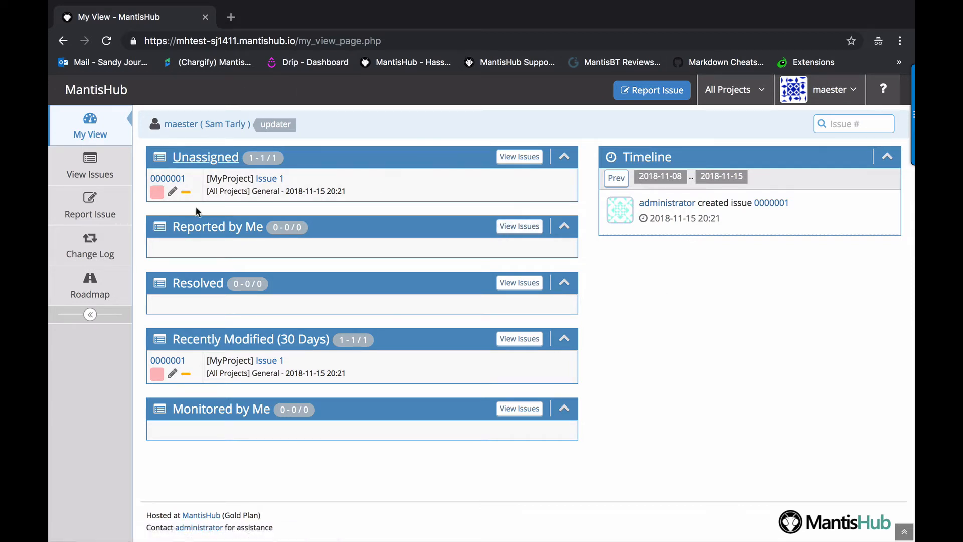
pyautogui.moveTo(571, 375)
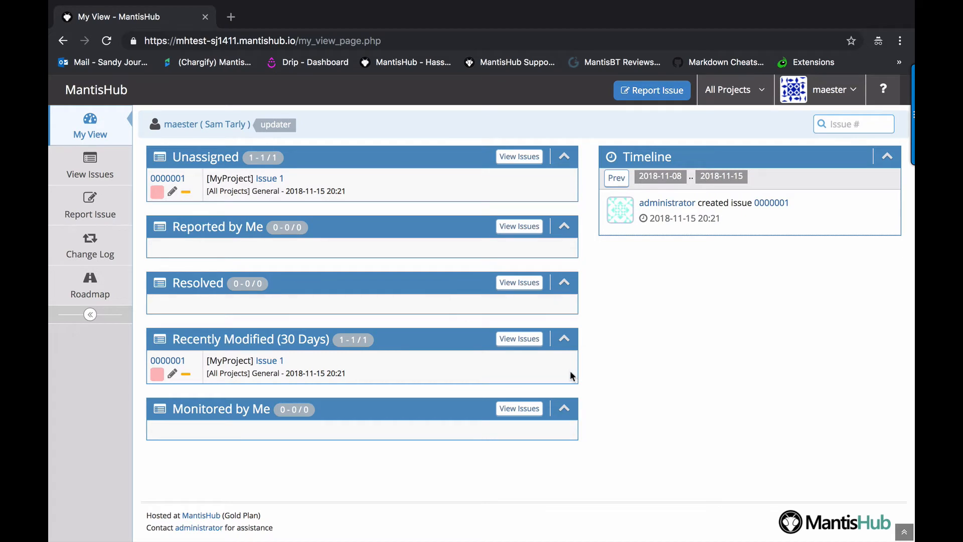
pyautogui.moveTo(90, 205)
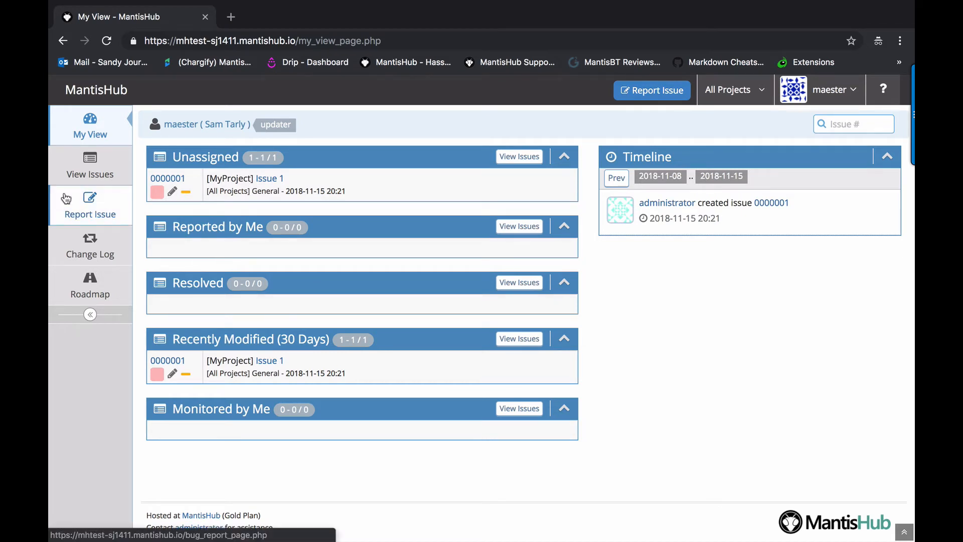
# - As the updater, list all issues, showing Issue 1 with an edit option
pyautogui.click(90, 205)
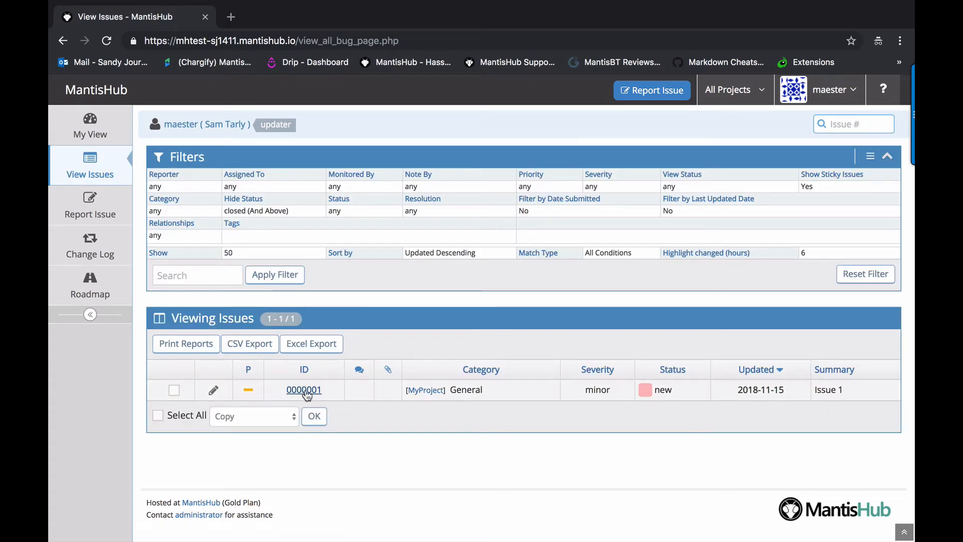
# - Open Issue 1, edit it, and save its priority as high instead of normal
pyautogui.click(303, 389)
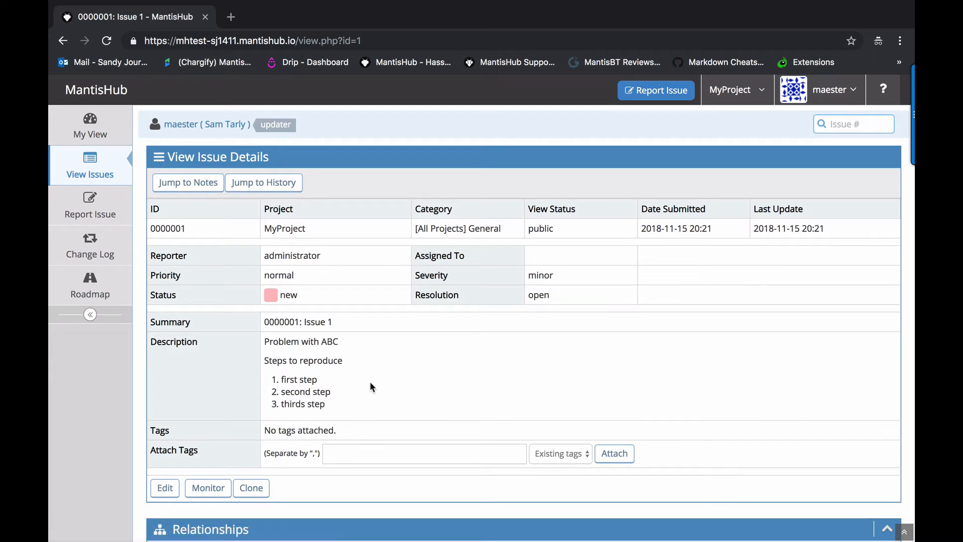
pyautogui.scroll(-3)
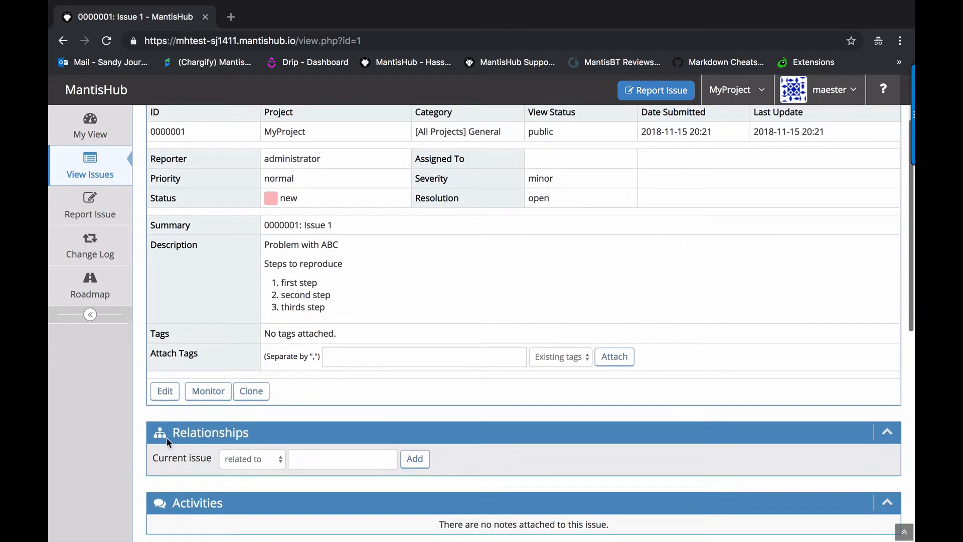
pyautogui.scroll(-3)
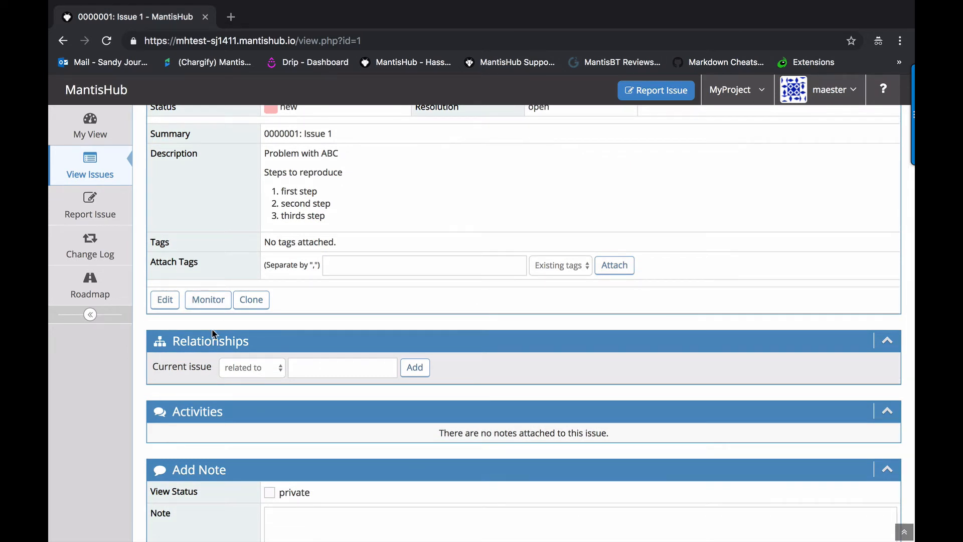
pyautogui.moveTo(240, 399)
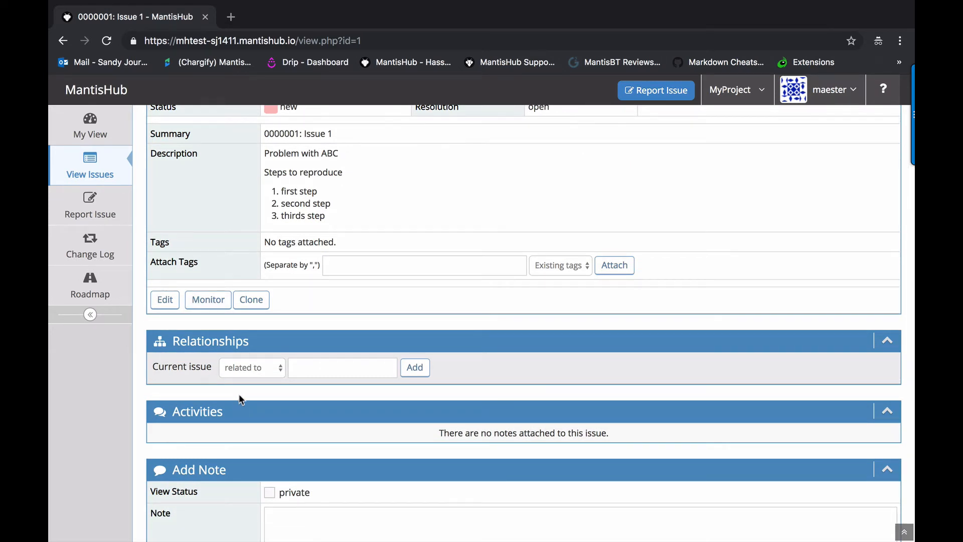
pyautogui.scroll(-3)
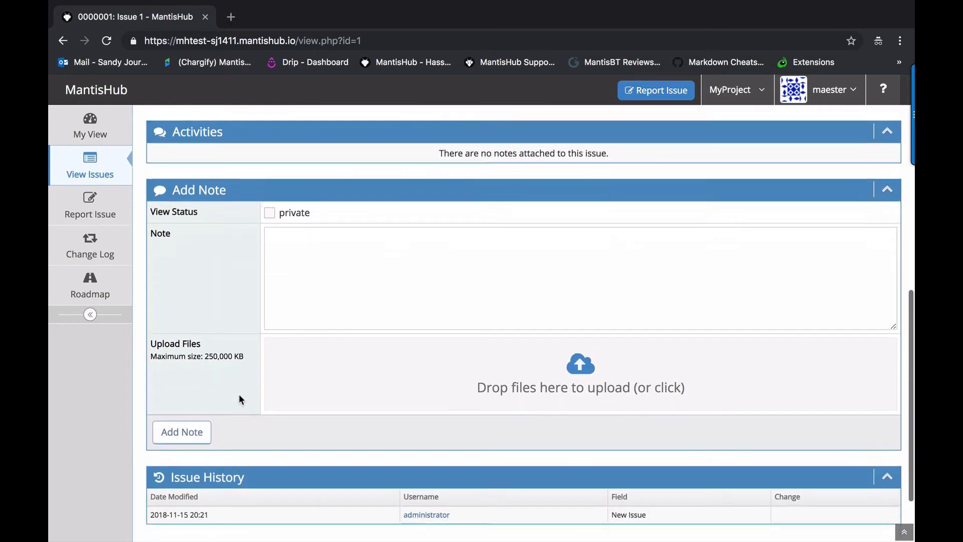
pyautogui.scroll(3)
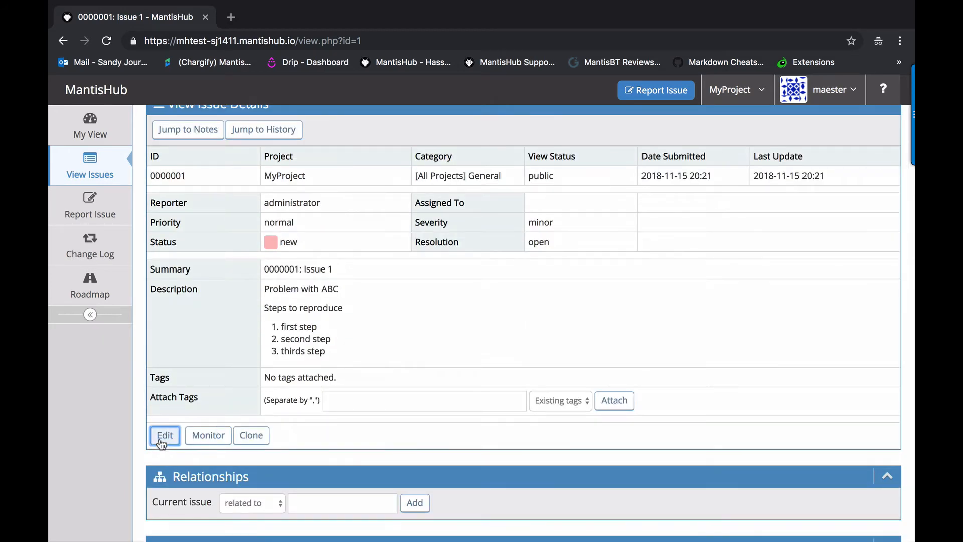
pyautogui.click(164, 435)
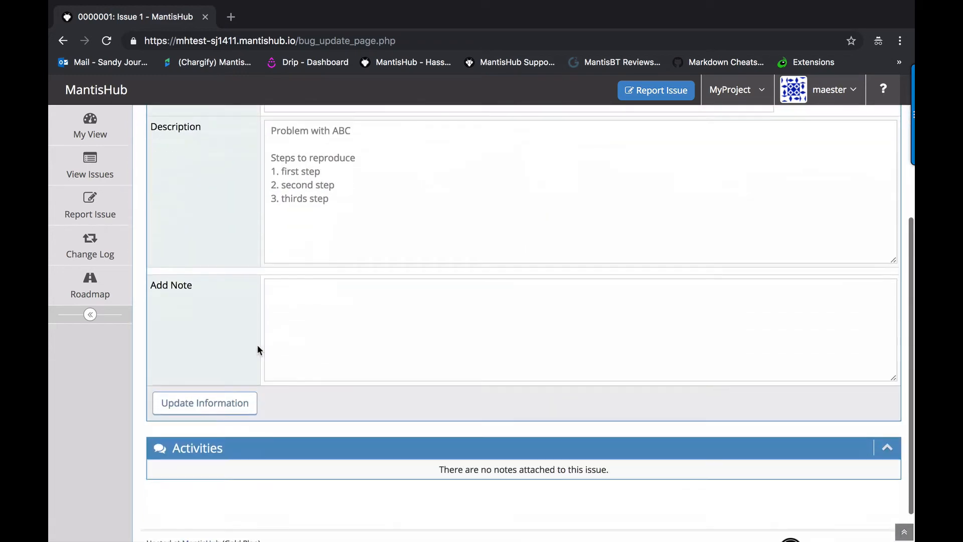
pyautogui.click(204, 403)
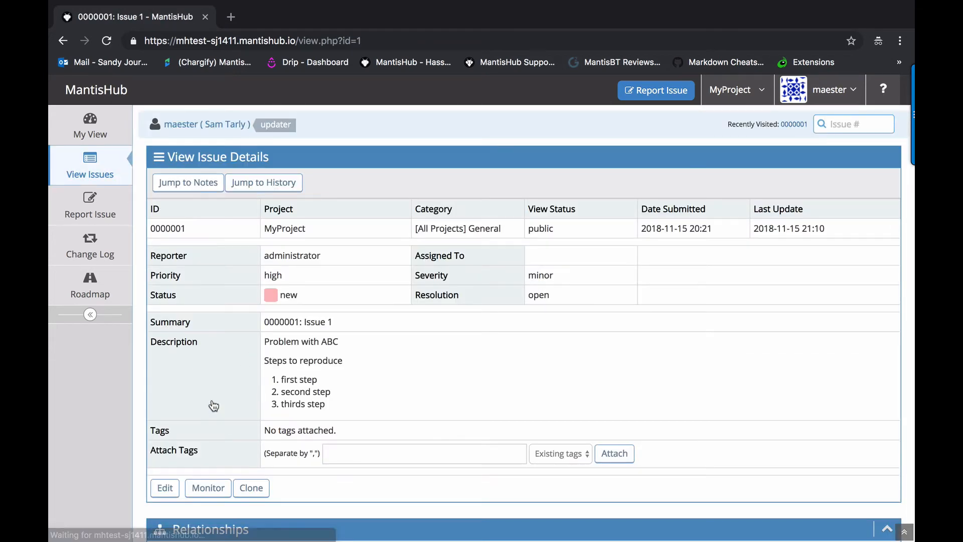
# - Switch to the developer user and open issue 0000001 from My View
pyautogui.click(90, 125)
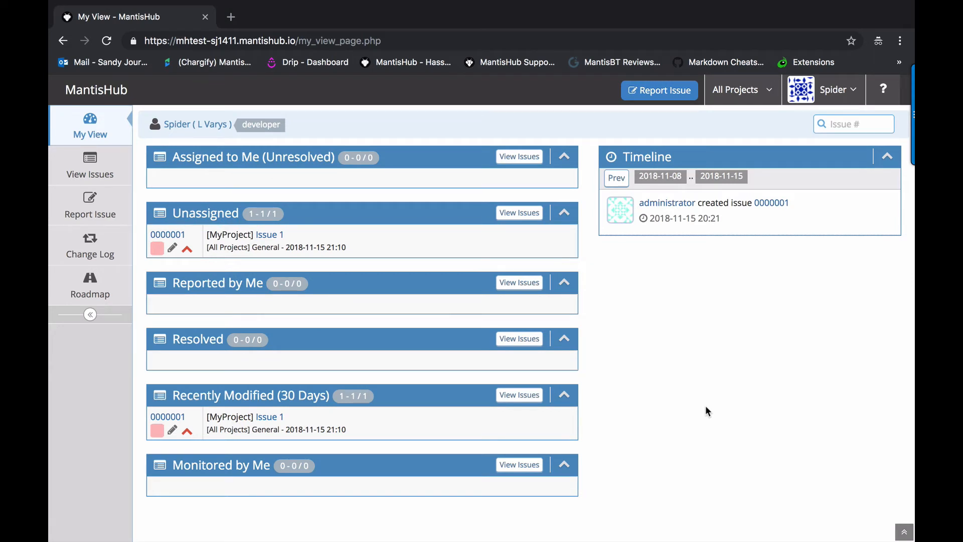
pyautogui.moveTo(101, 369)
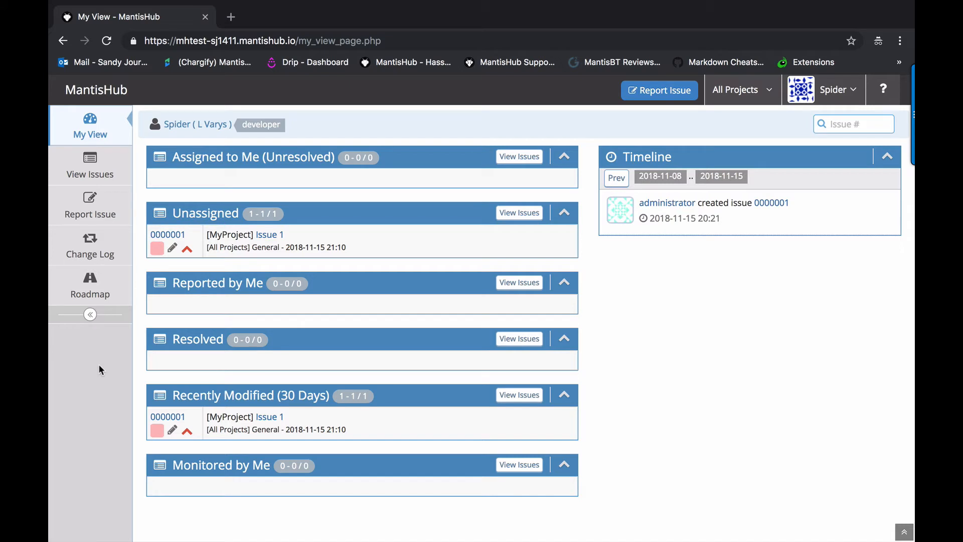
pyautogui.moveTo(172, 195)
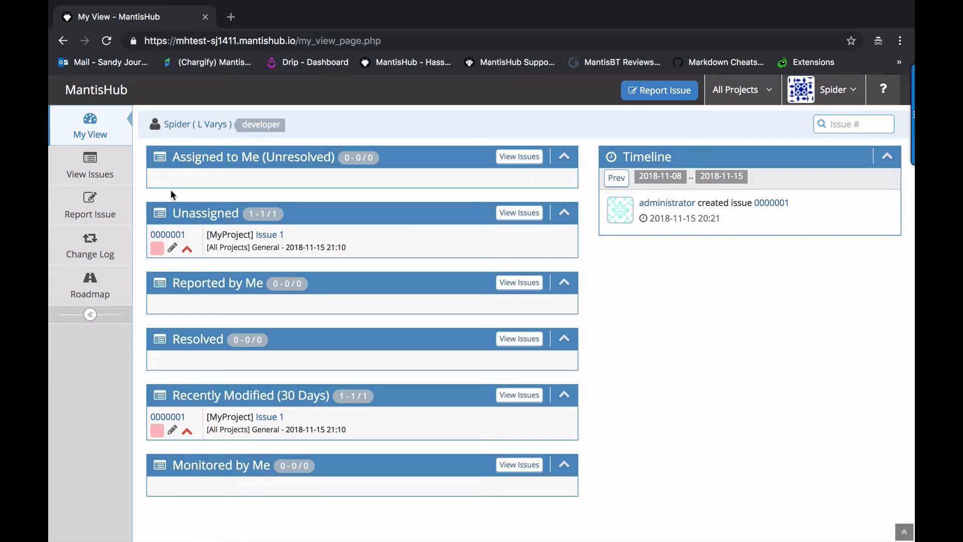
pyautogui.click(167, 234)
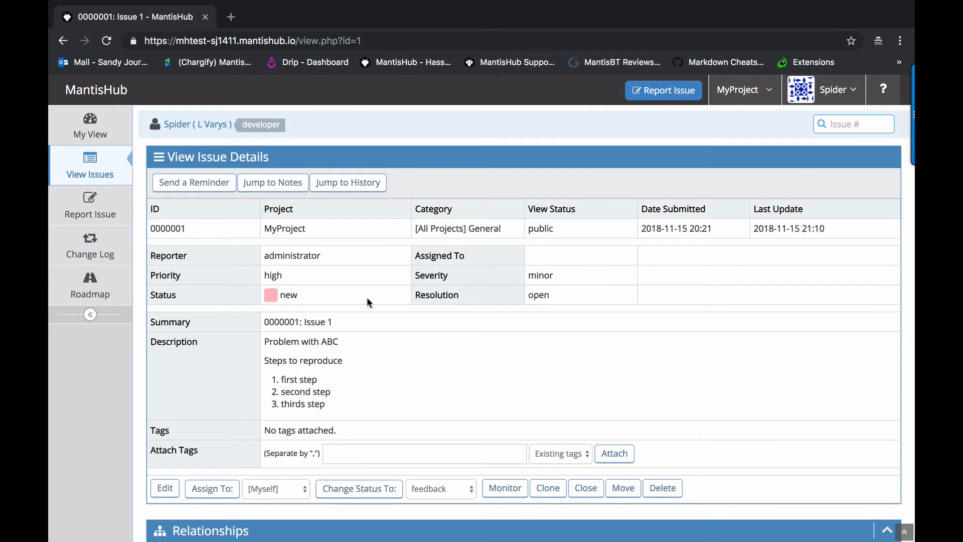
pyautogui.scroll(-3)
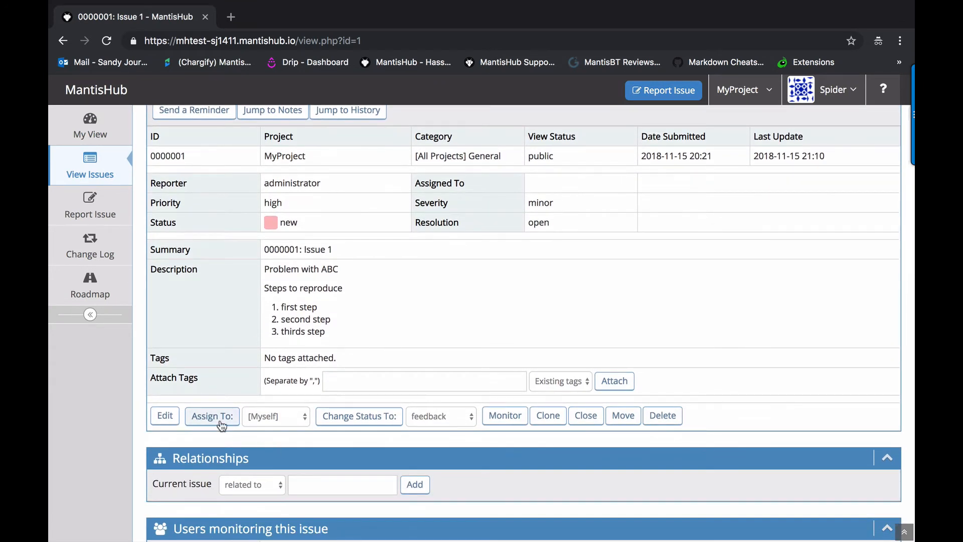
pyautogui.moveTo(285, 425)
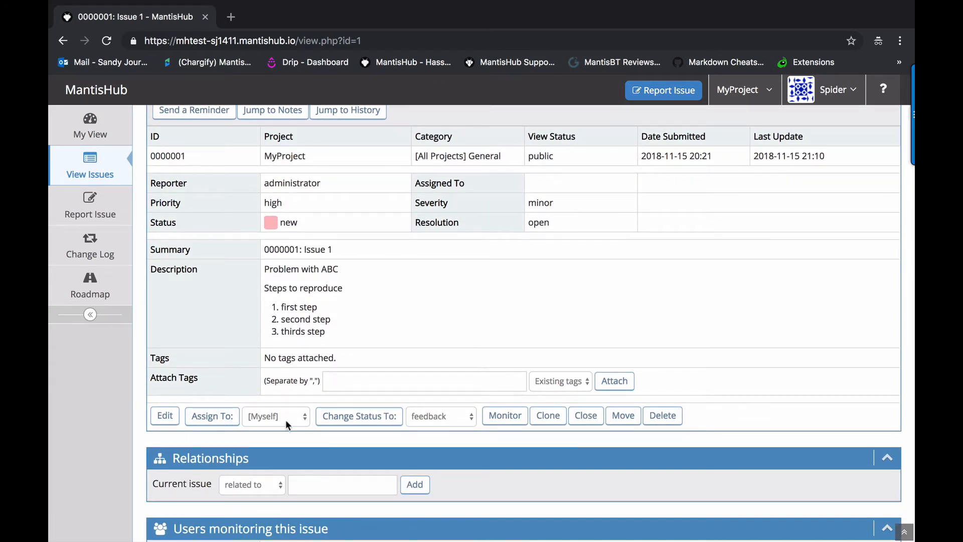
pyautogui.moveTo(581, 463)
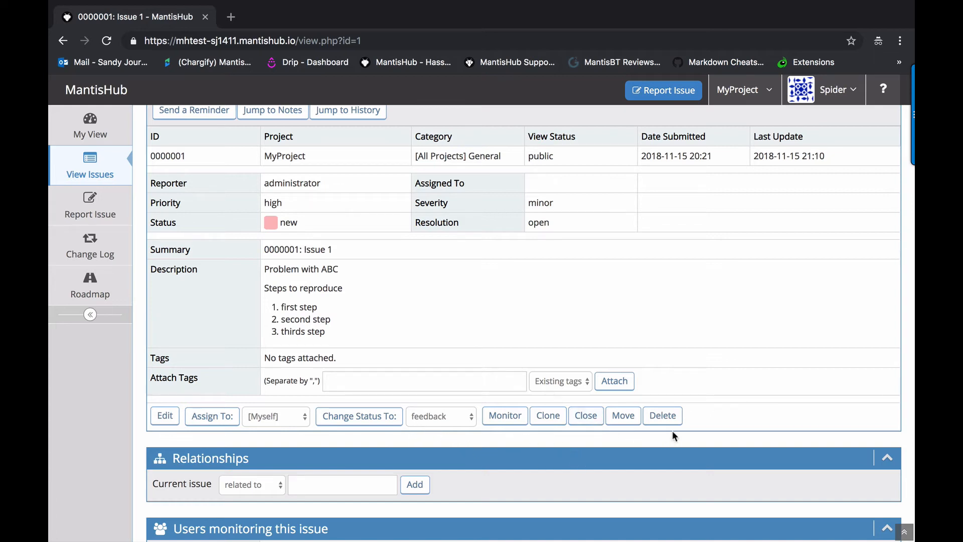
pyautogui.scroll(-3)
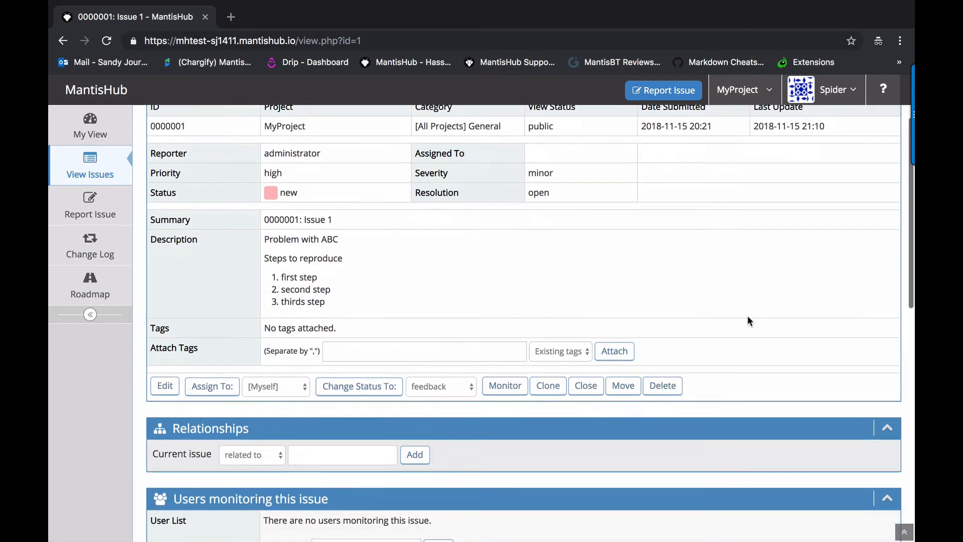
pyautogui.scroll(-3)
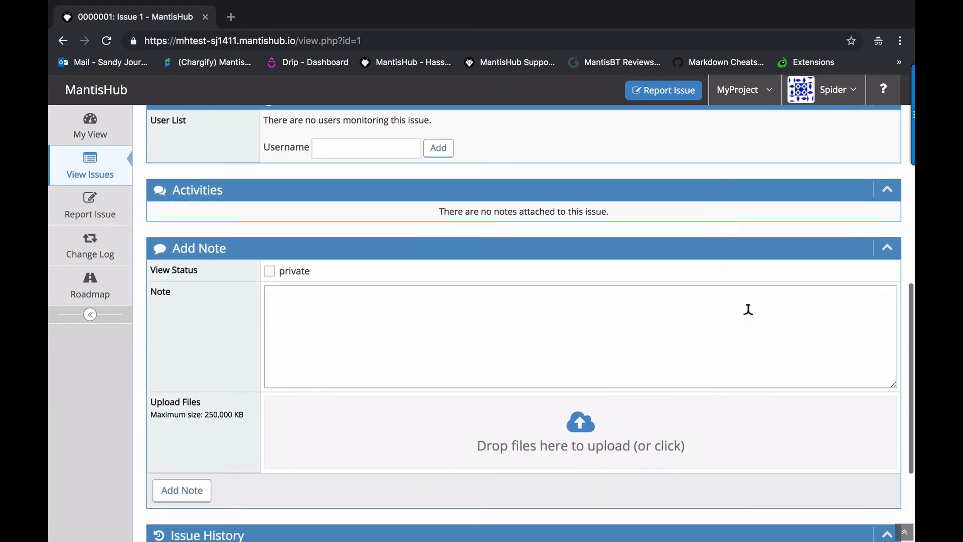
pyautogui.scroll(3)
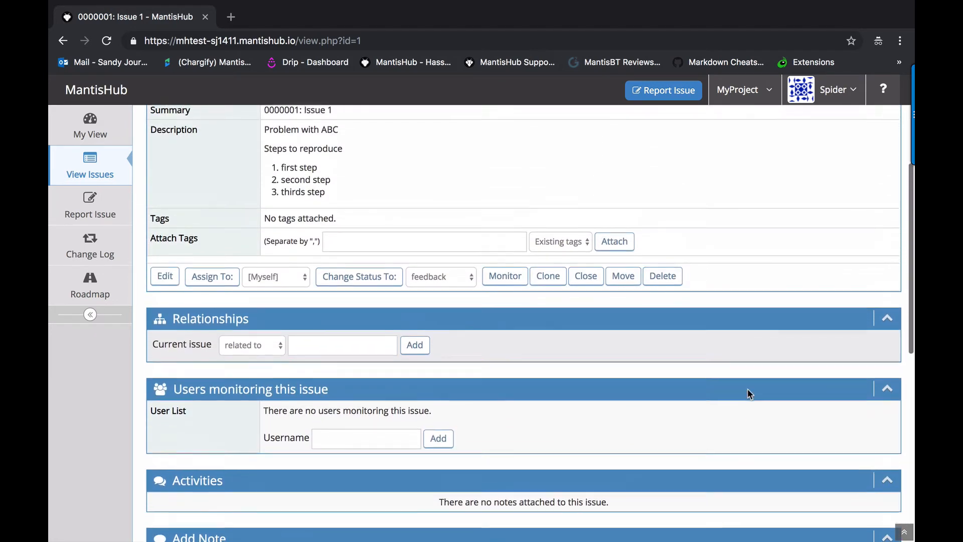
pyautogui.scroll(3)
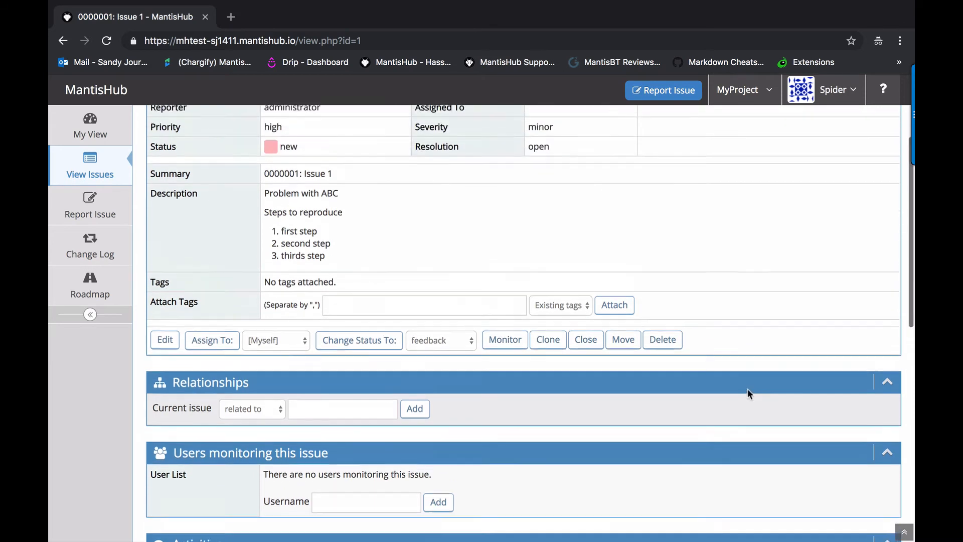
pyautogui.scroll(3)
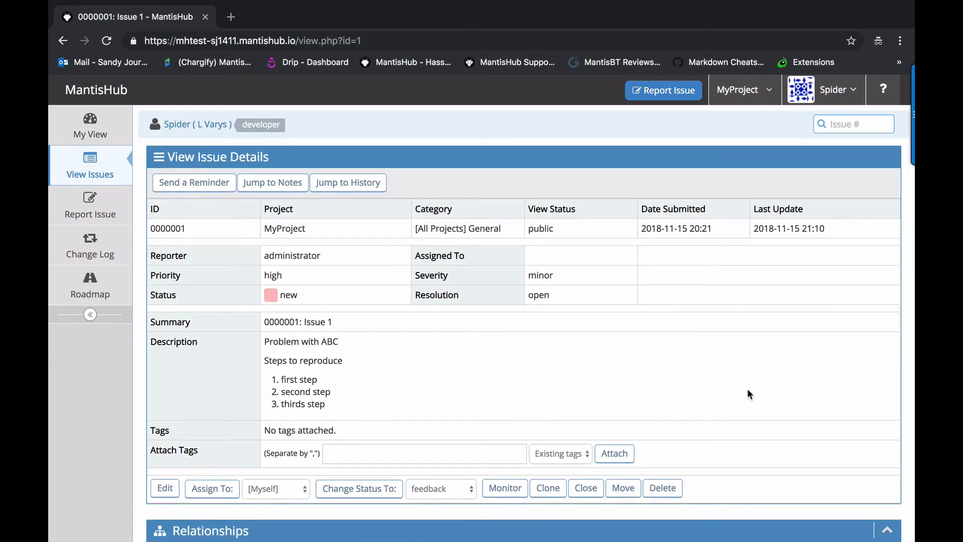
# - Switch to the manager-level user from the user menu
pyautogui.click(89, 125)
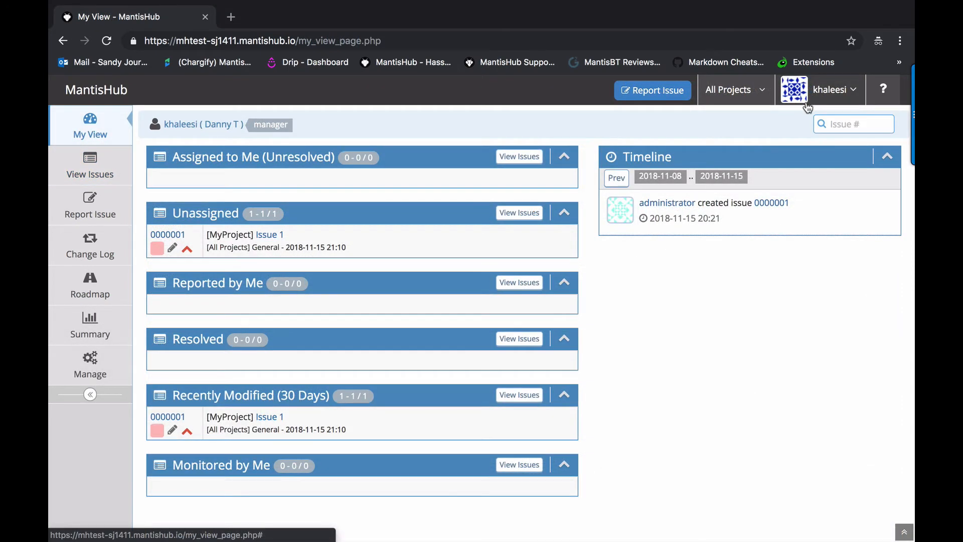
pyautogui.moveTo(795, 123)
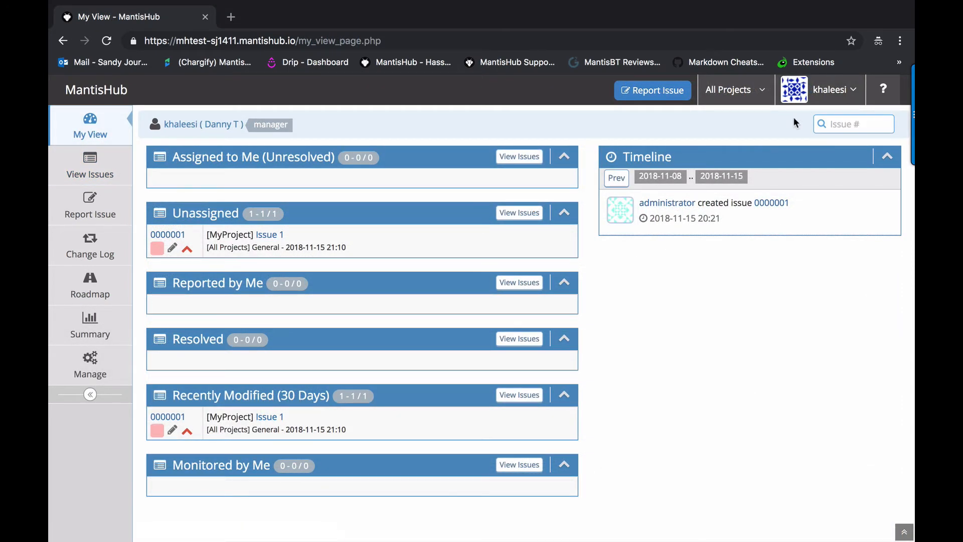
pyautogui.moveTo(744, 353)
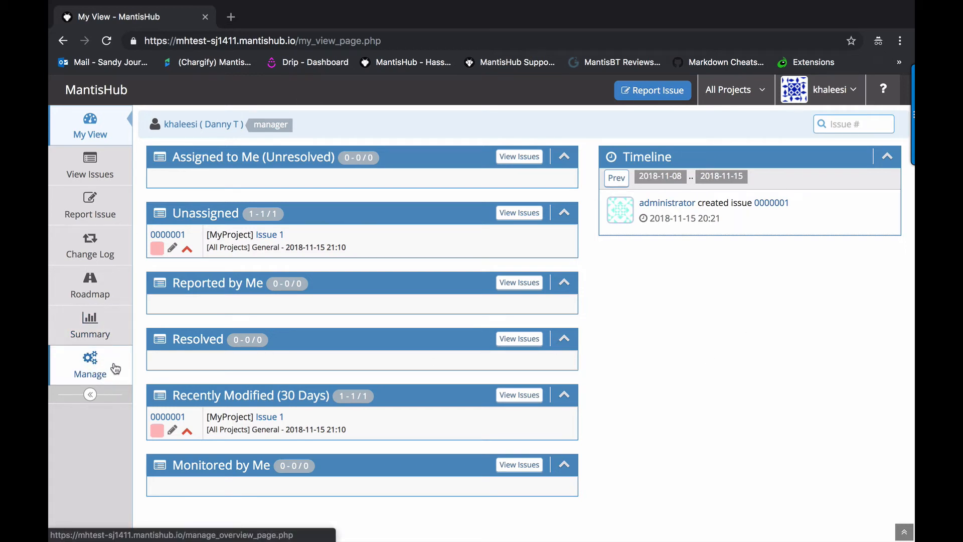
# - View the Summary statistics tables, then go to the Manage overview page
pyautogui.click(90, 325)
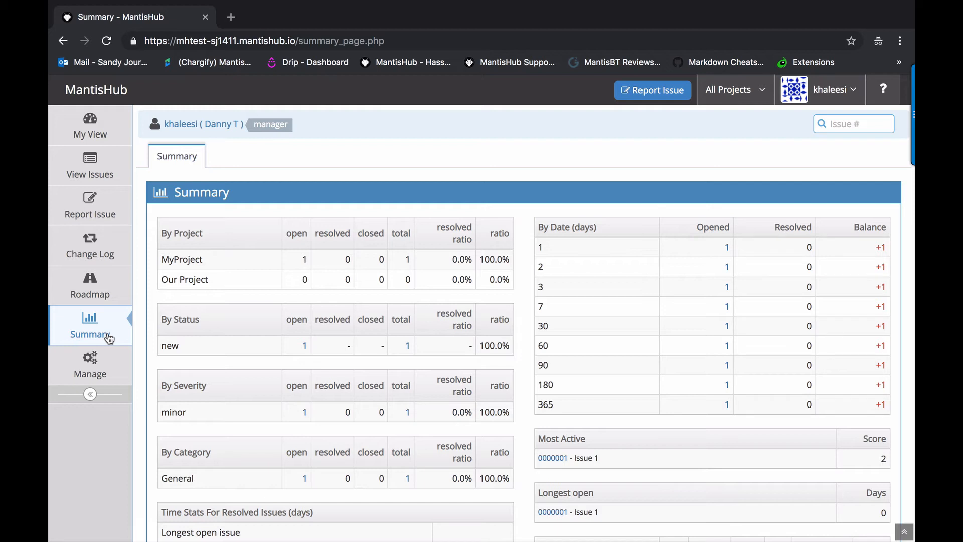
pyautogui.moveTo(89, 366)
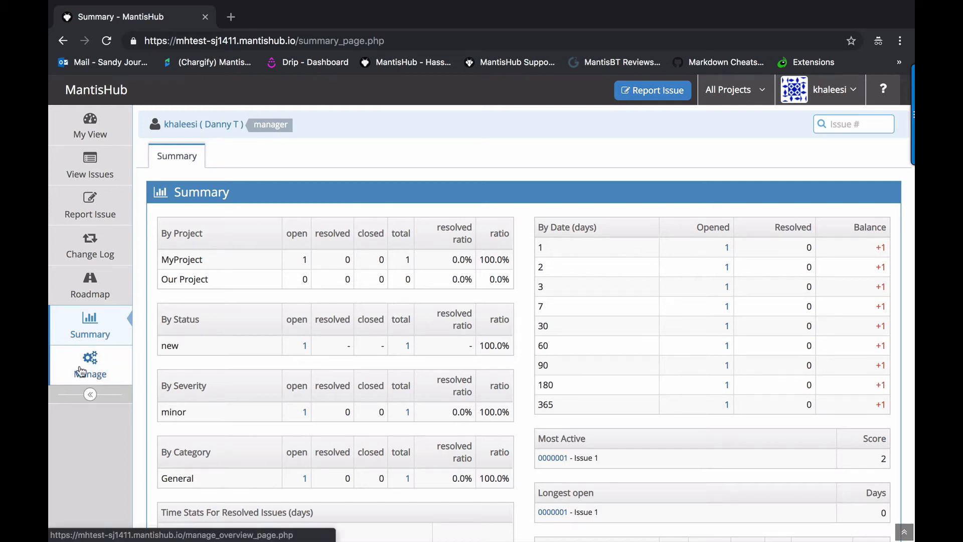
pyautogui.moveTo(104, 371)
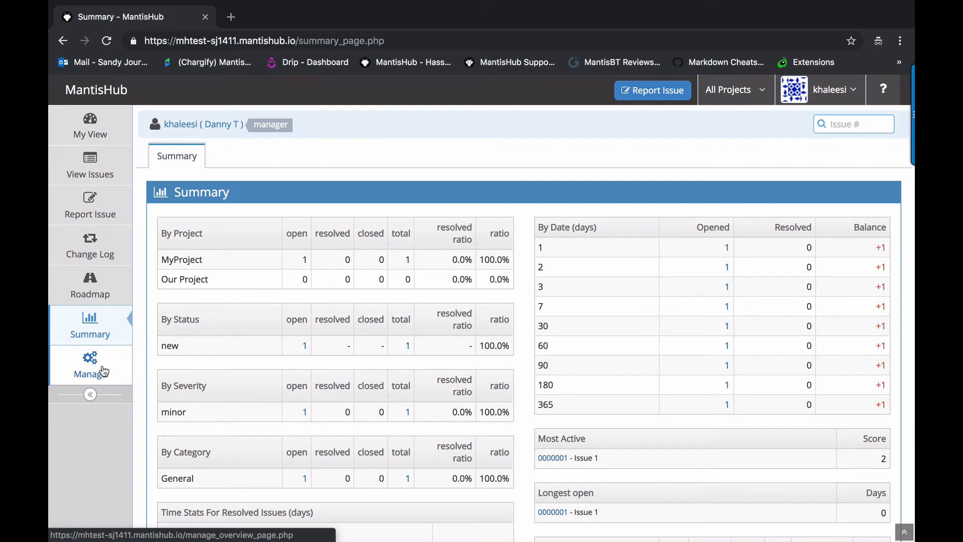
pyautogui.click(90, 364)
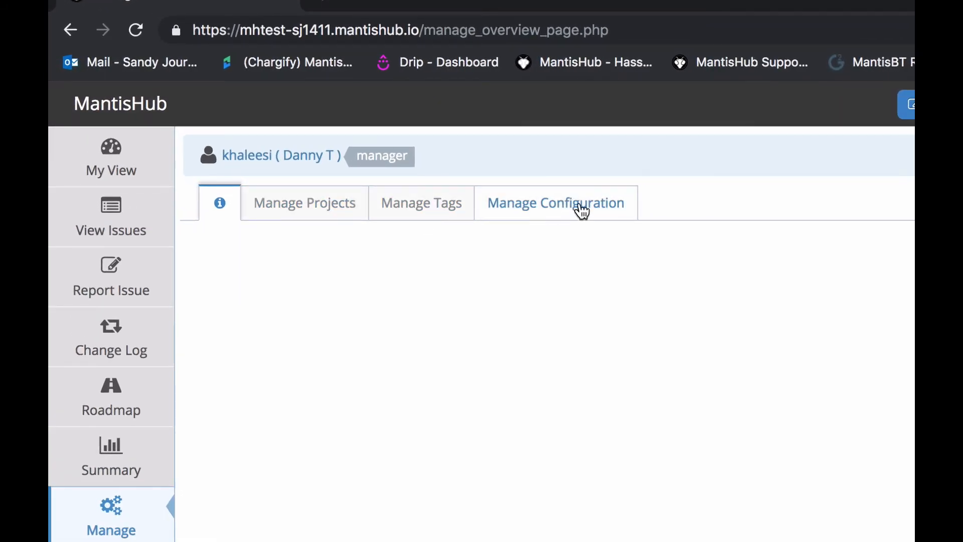
# - Review the managed projects list, then view the empty Manage Tags page
pyautogui.click(304, 203)
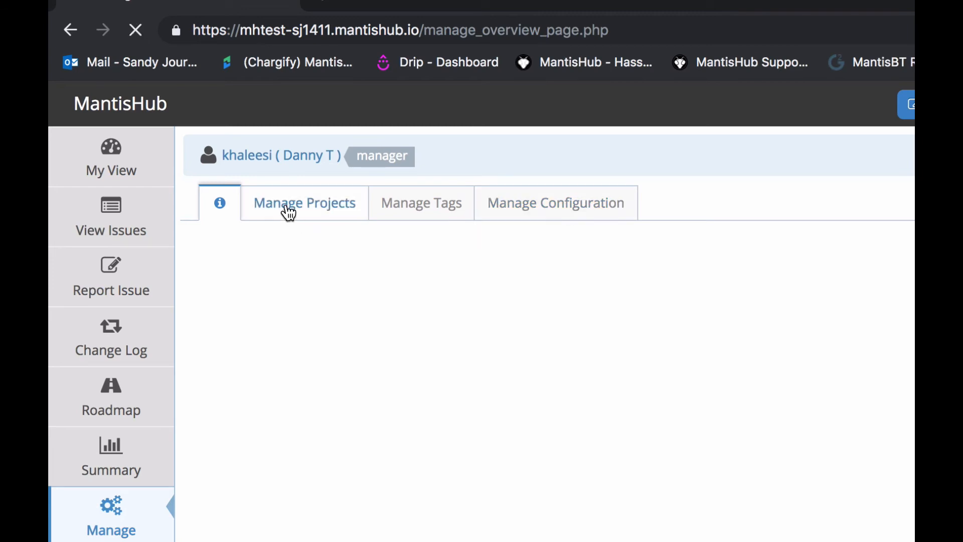
pyautogui.click(304, 203)
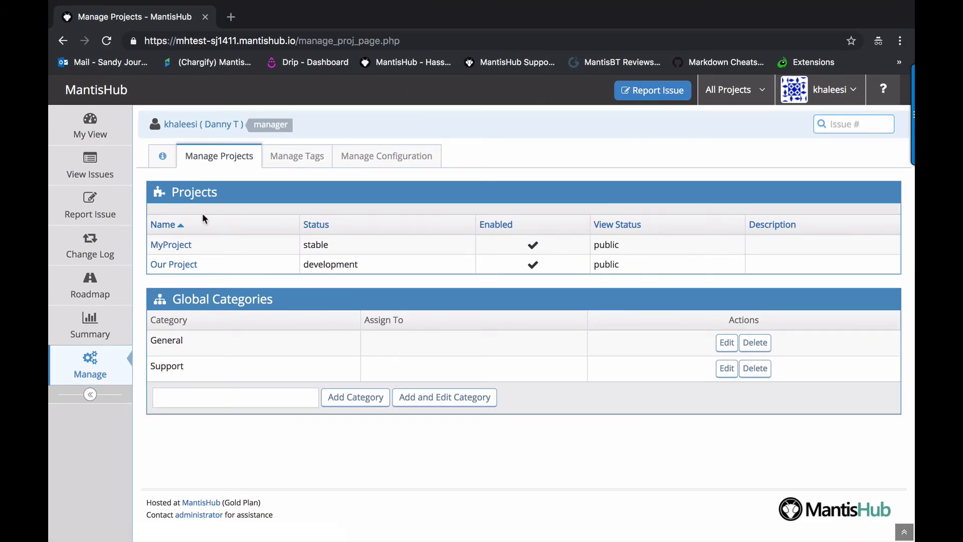
pyautogui.moveTo(171, 244)
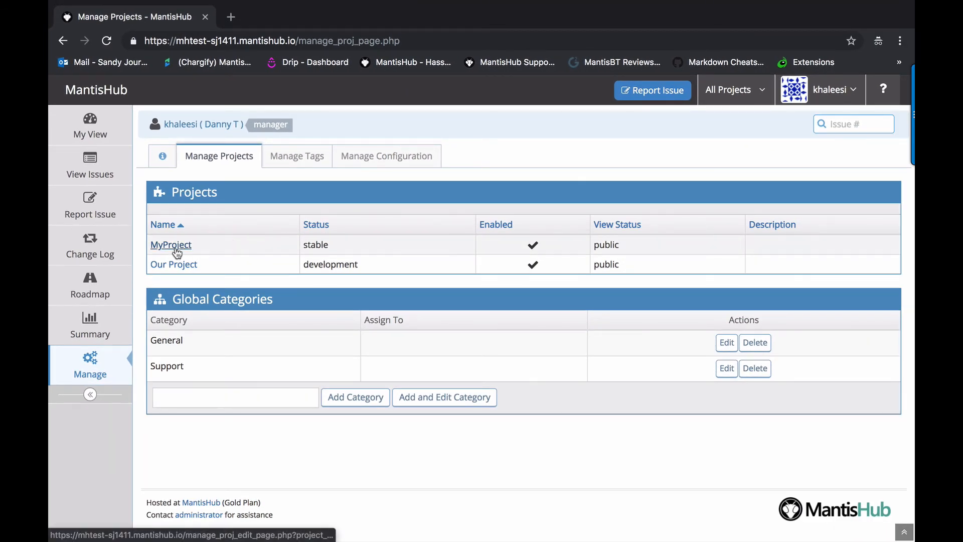
pyautogui.moveTo(211, 350)
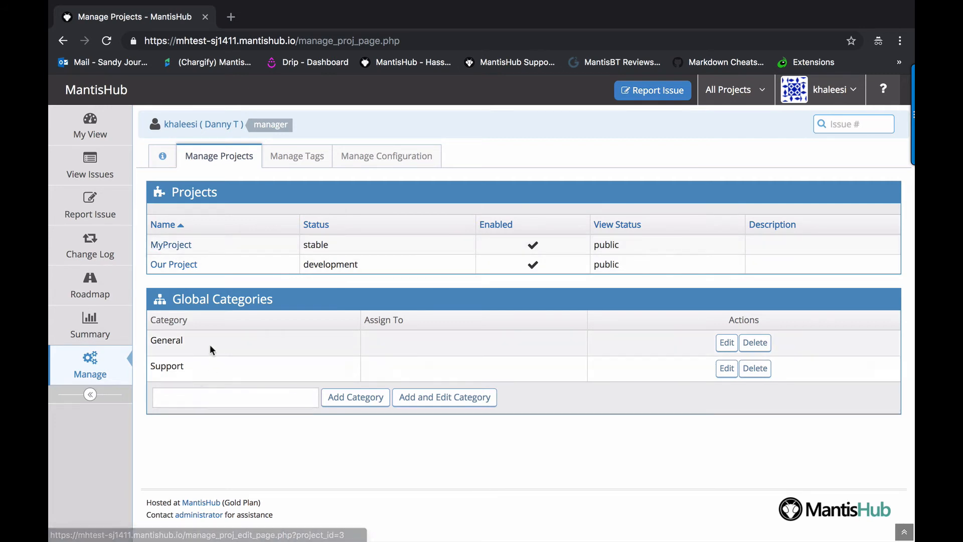
pyautogui.moveTo(212, 360)
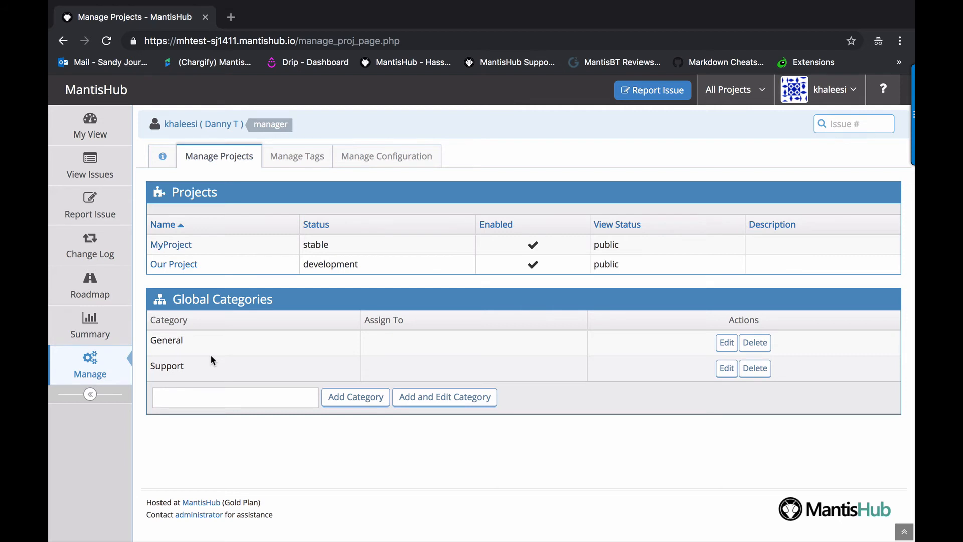
pyautogui.click(296, 155)
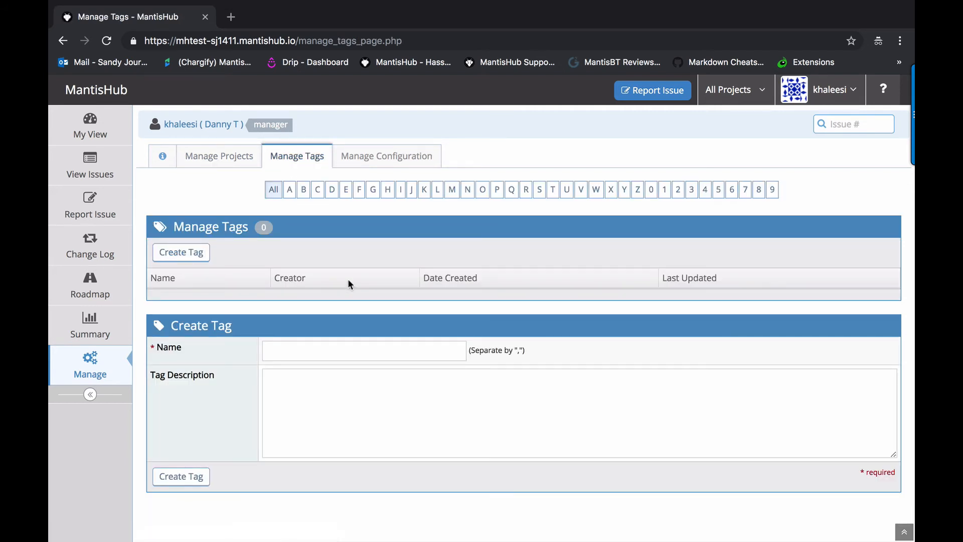
# - View the Permissions Report, then reach the administrator's dashboard listing Issue 1
pyautogui.click(387, 156)
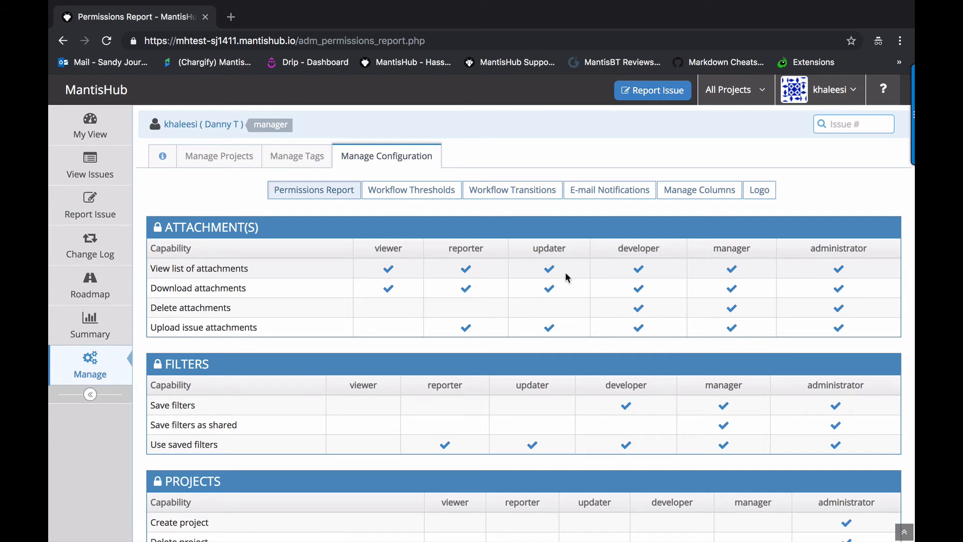
pyautogui.click(699, 189)
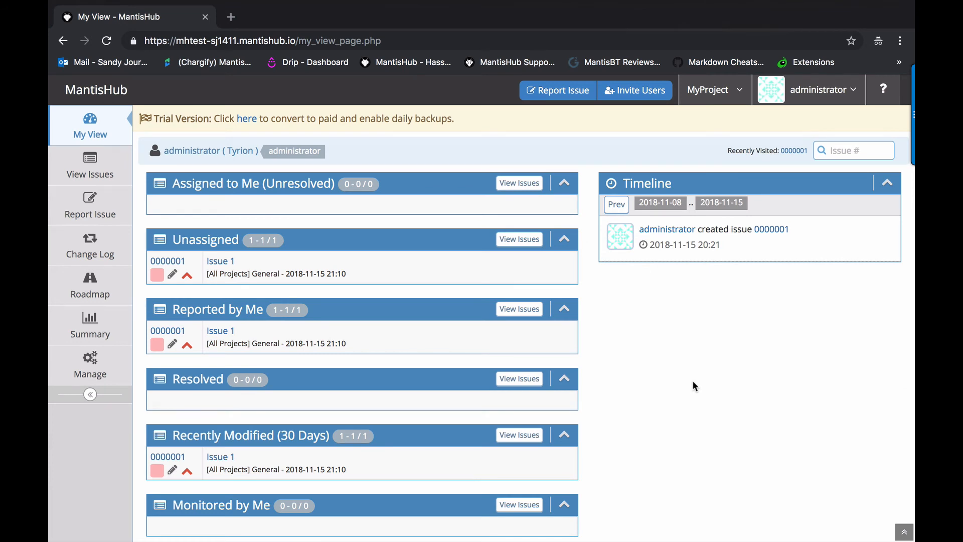
pyautogui.moveTo(152, 280)
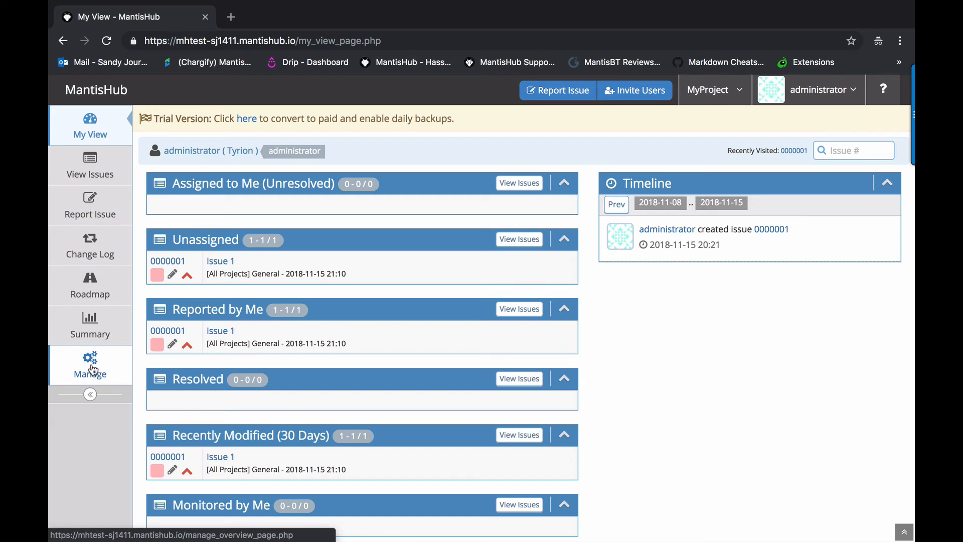
# - Open the administrator's Manage area with users, projects, plugins, plan, backup and billing sections
pyautogui.click(90, 366)
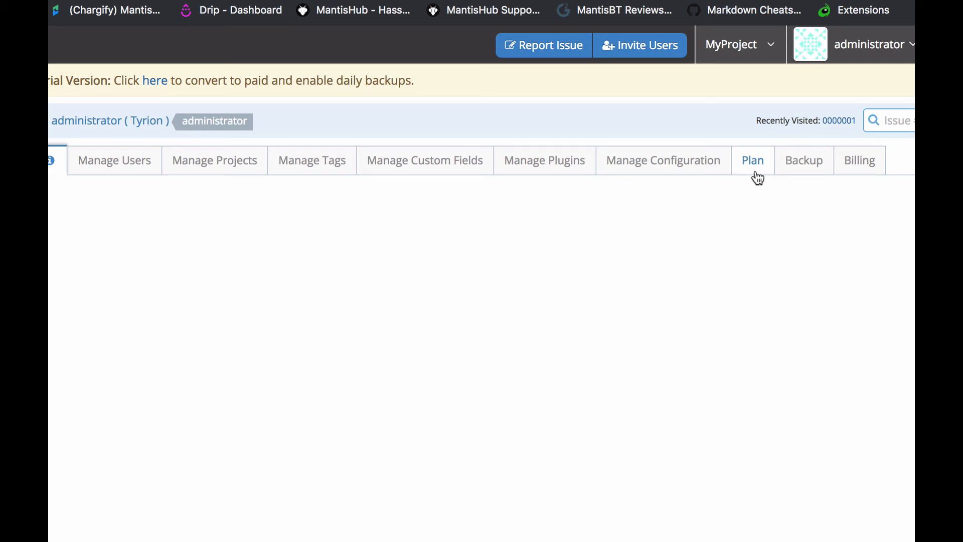
# - Look over the Plan and Backup pages, then the administrator's Permissions Report
pyautogui.click(753, 161)
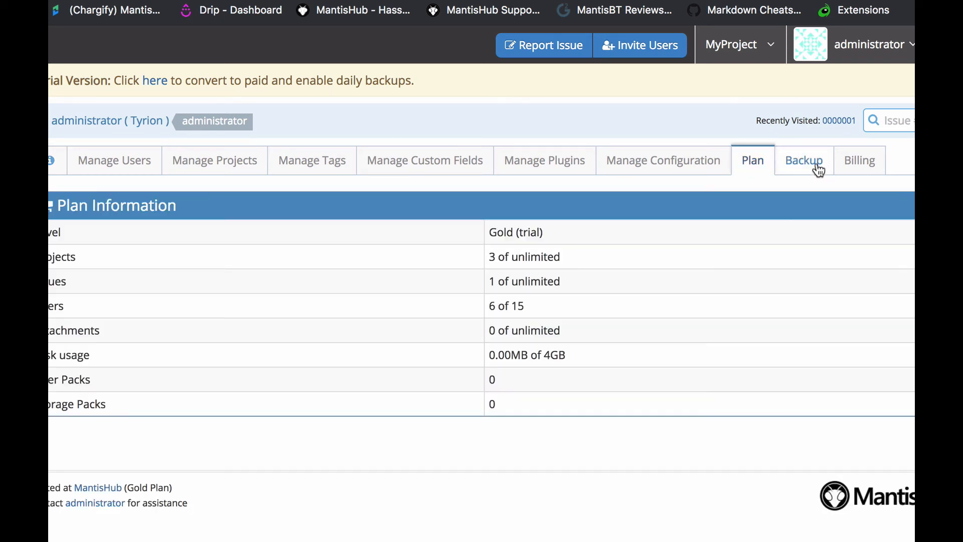
pyautogui.click(803, 161)
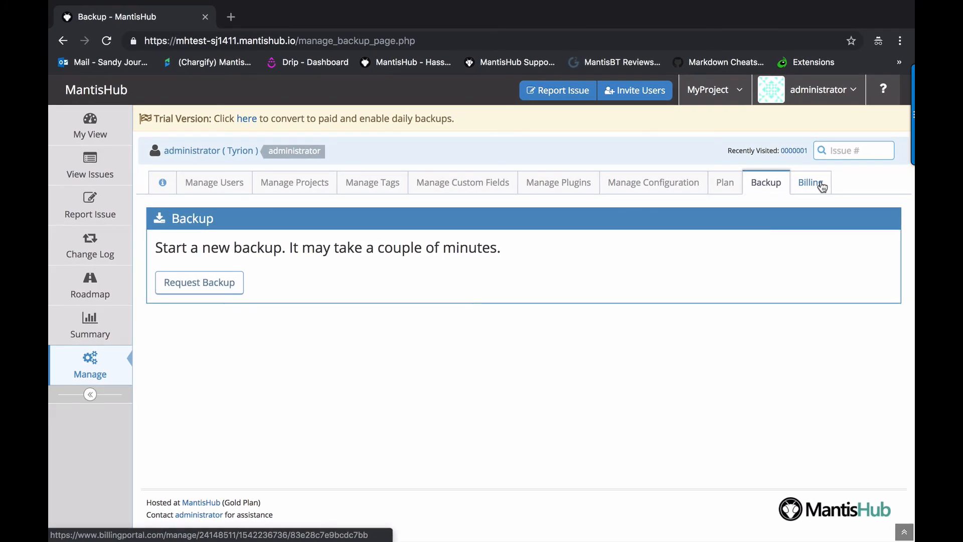
pyautogui.click(653, 182)
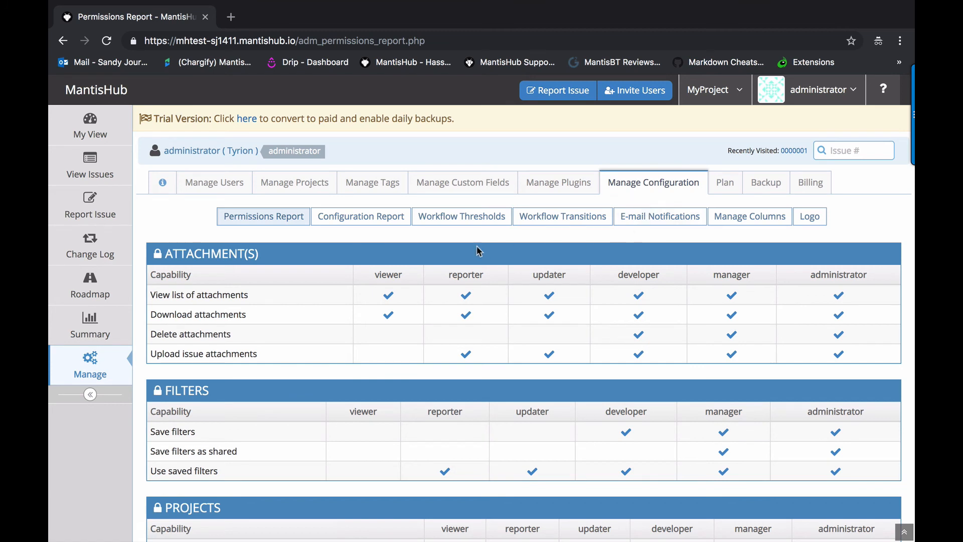
pyautogui.moveTo(361, 216)
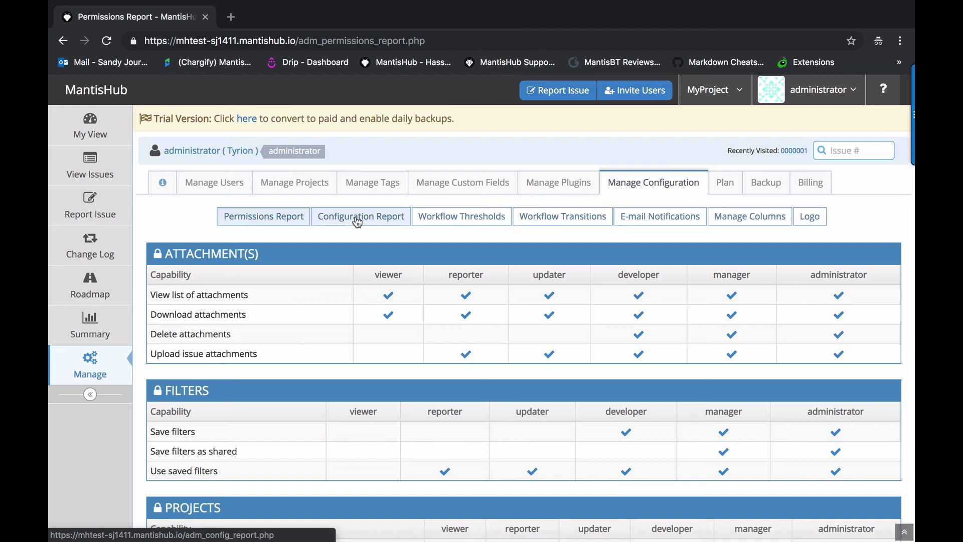
pyautogui.moveTo(462, 216)
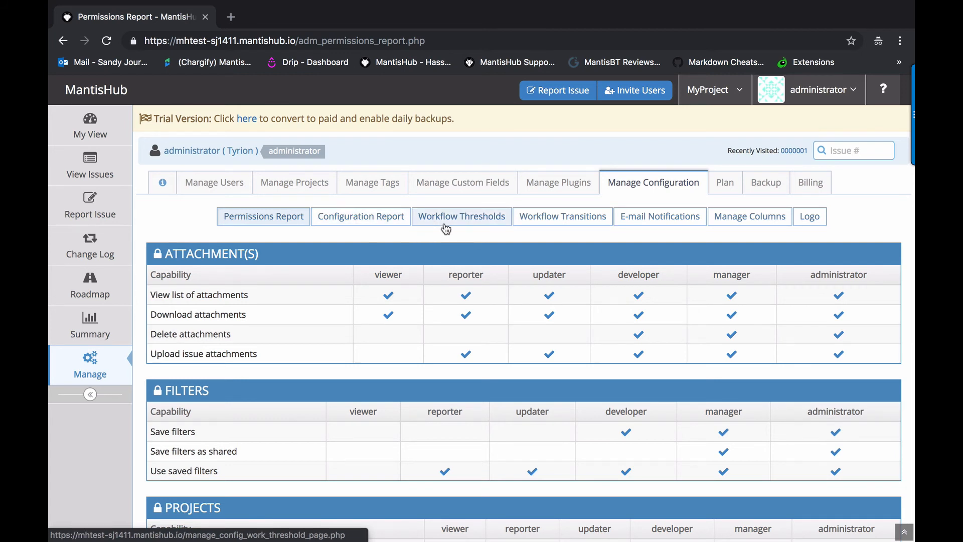
pyautogui.moveTo(449, 221)
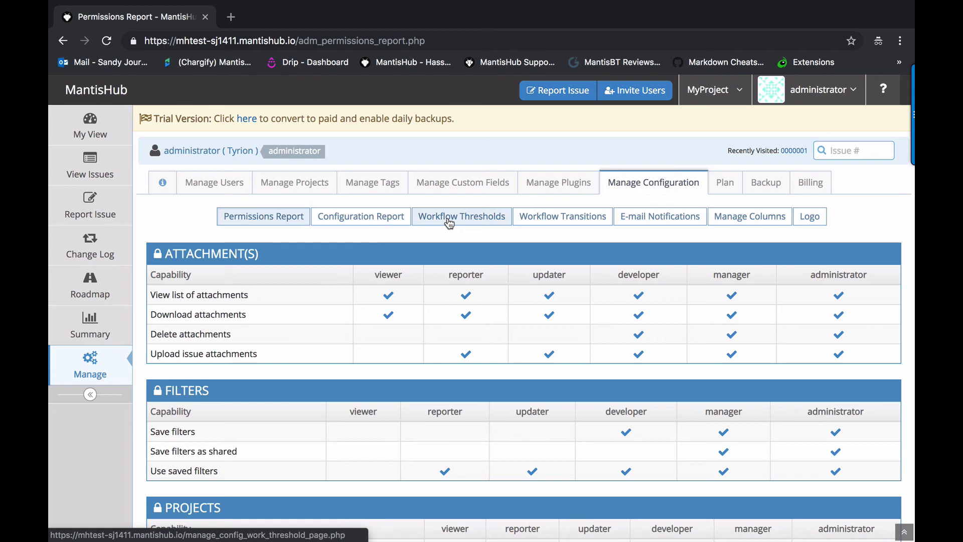
# - Scroll through the issue and note Workflow Thresholds, then view the Configuration Report
pyautogui.click(461, 216)
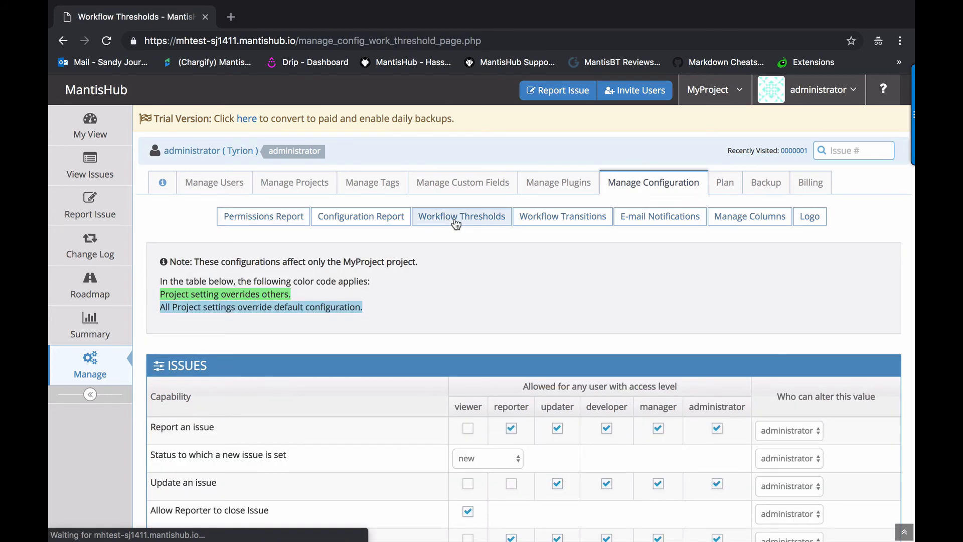
pyautogui.scroll(-3)
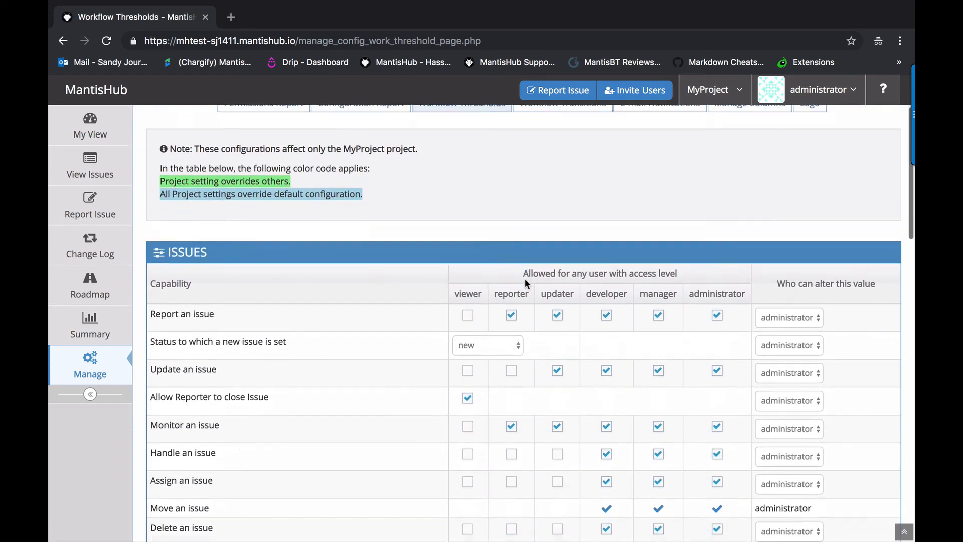
pyautogui.scroll(-3)
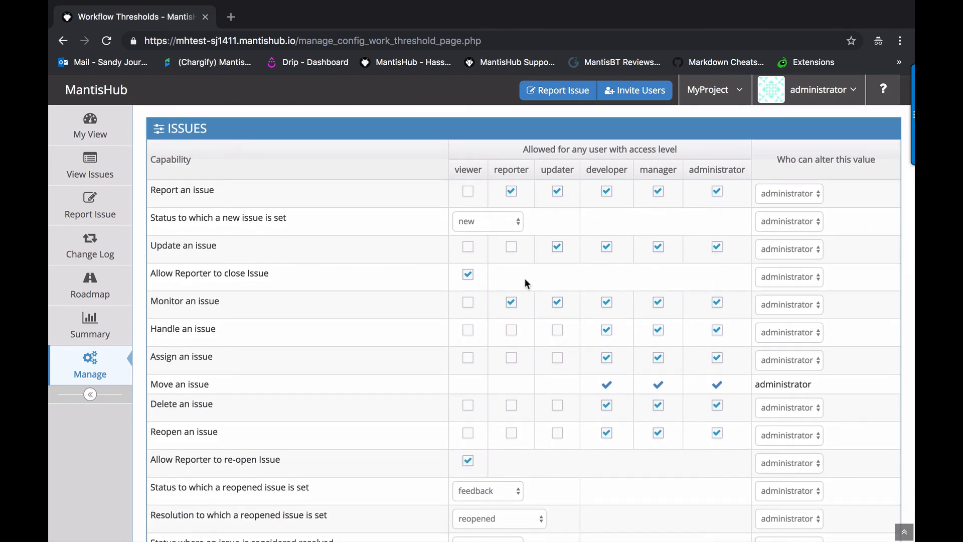
pyautogui.moveTo(357, 368)
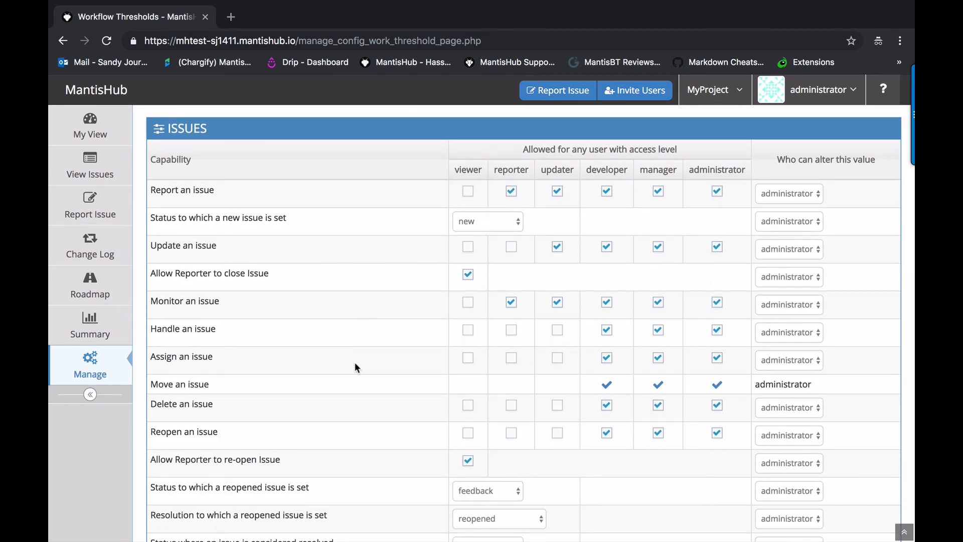
pyautogui.scroll(-3)
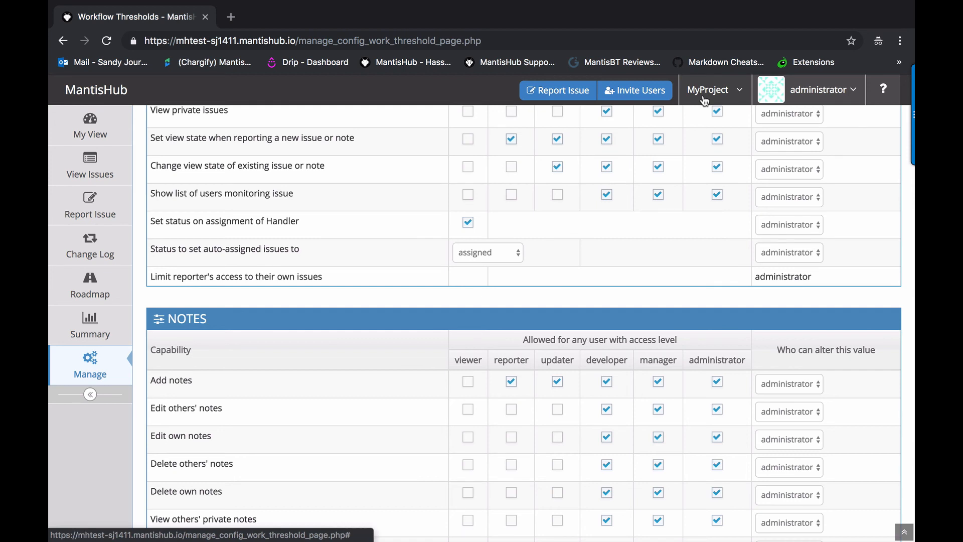
pyautogui.click(361, 217)
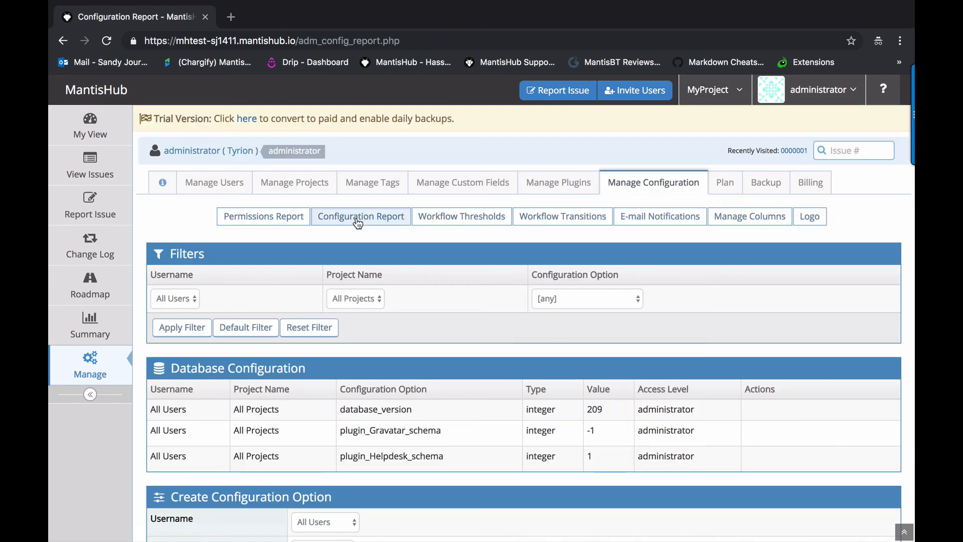
pyautogui.moveTo(392, 361)
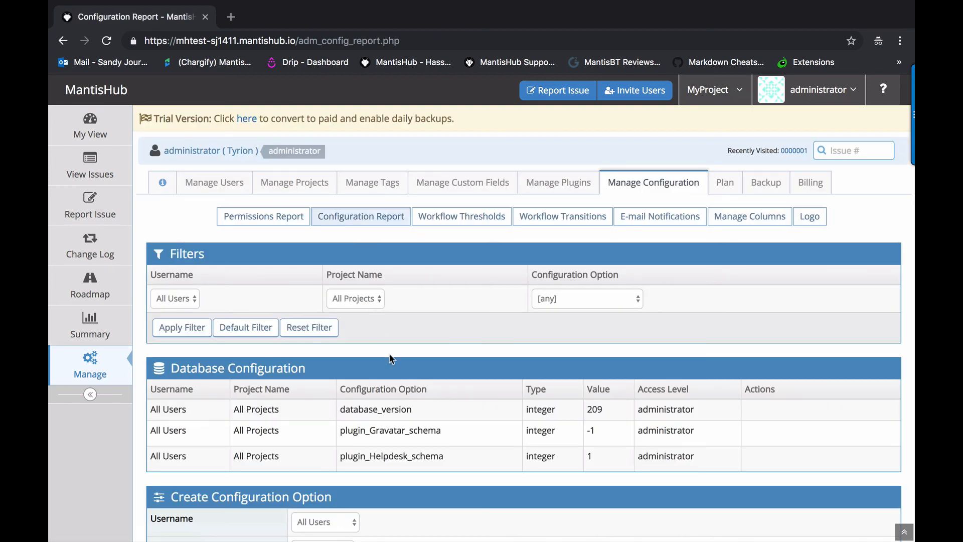
# - Scroll the Configuration Report, then bring up 12 help-center results for 'code' in a new tab
pyautogui.scroll(-3)
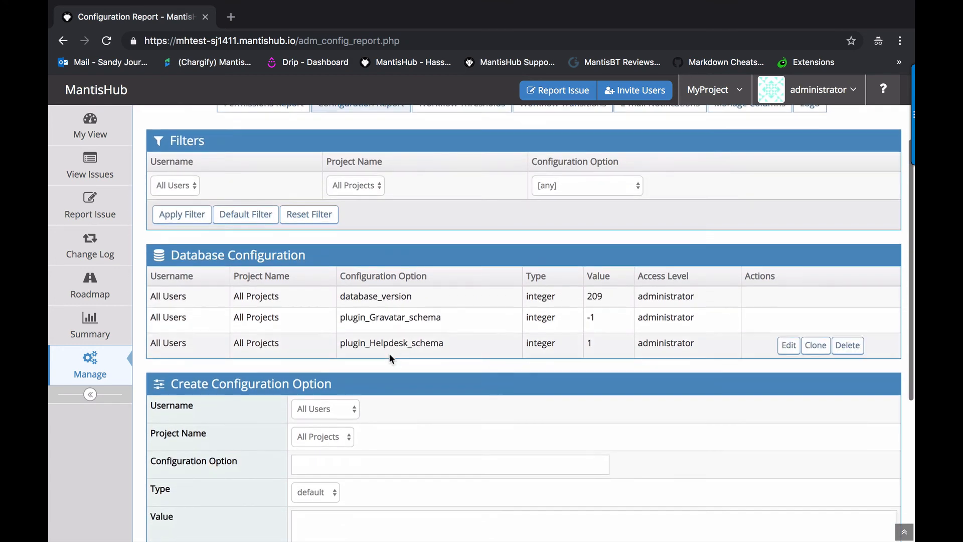
pyautogui.scroll(-3)
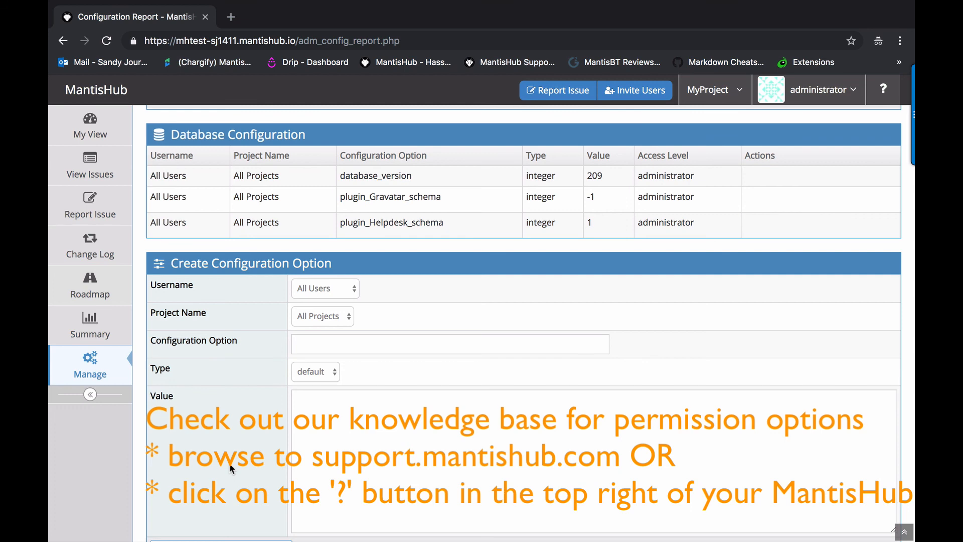
pyautogui.scroll(3)
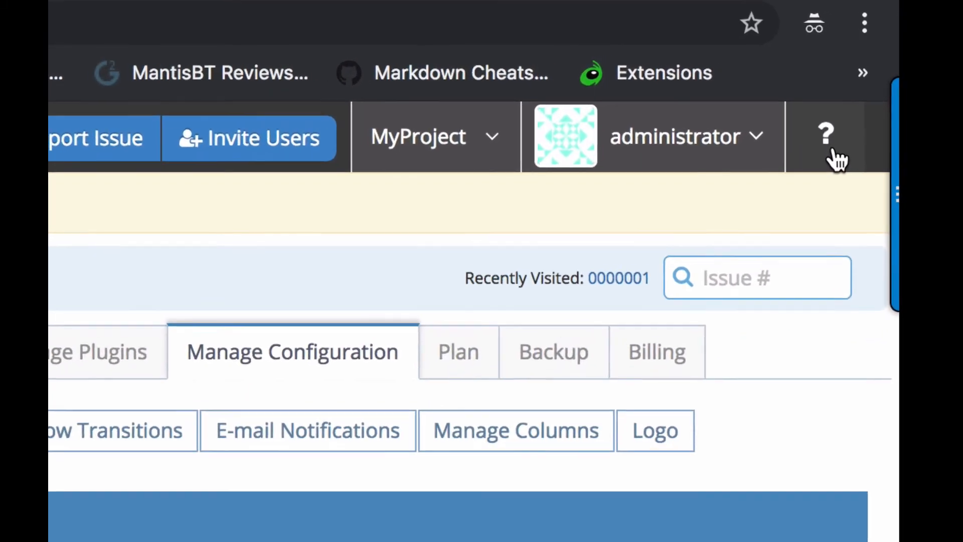
pyautogui.click(825, 136)
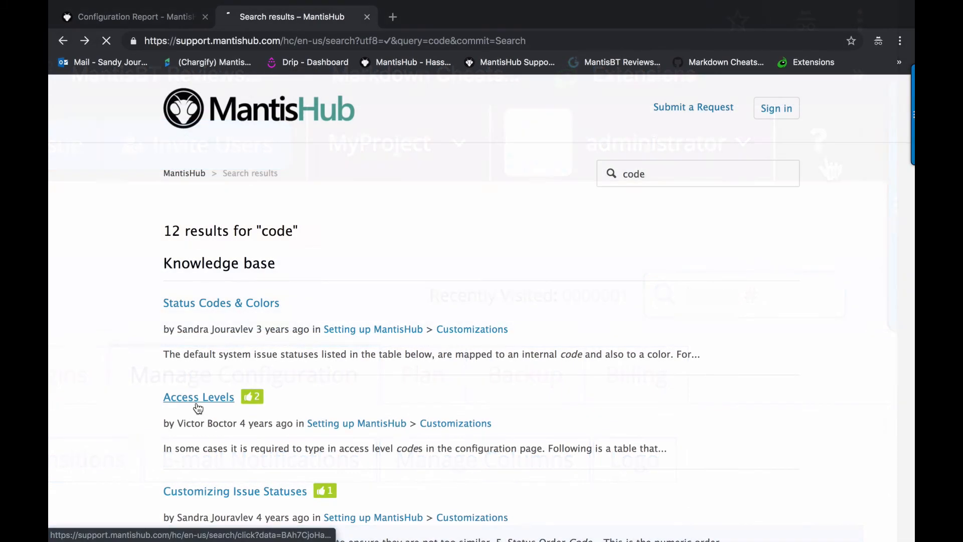
# - Open the Access Levels article and scroll to the table mapping codes 10–90 to access levels
pyautogui.click(199, 397)
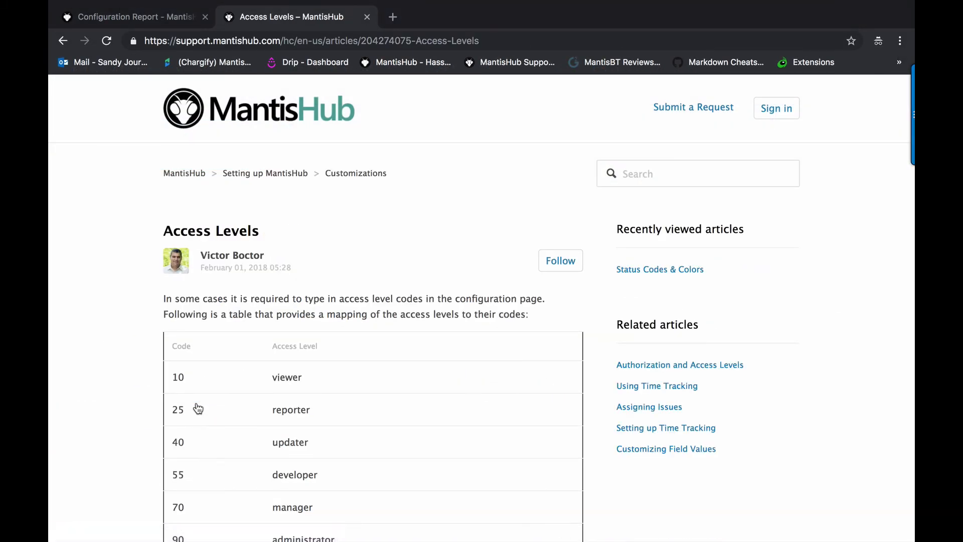
pyautogui.scroll(-3)
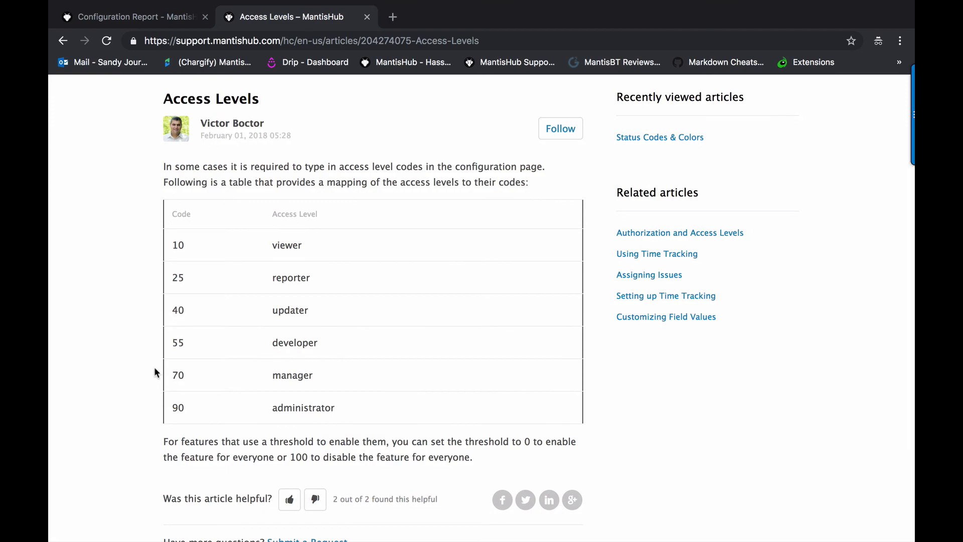